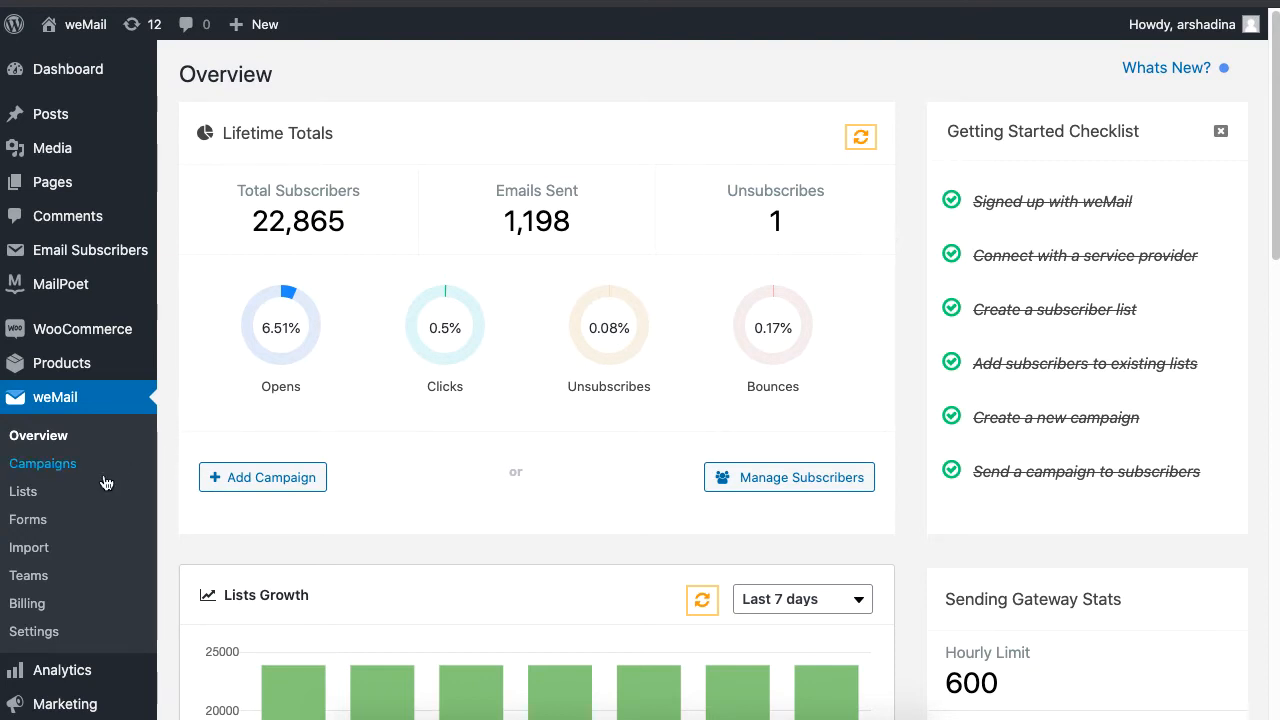
Add a new list named 'new Subscriber list' from the Lists page and save it
{"action": "left_click", "coordinate": [24, 492]}
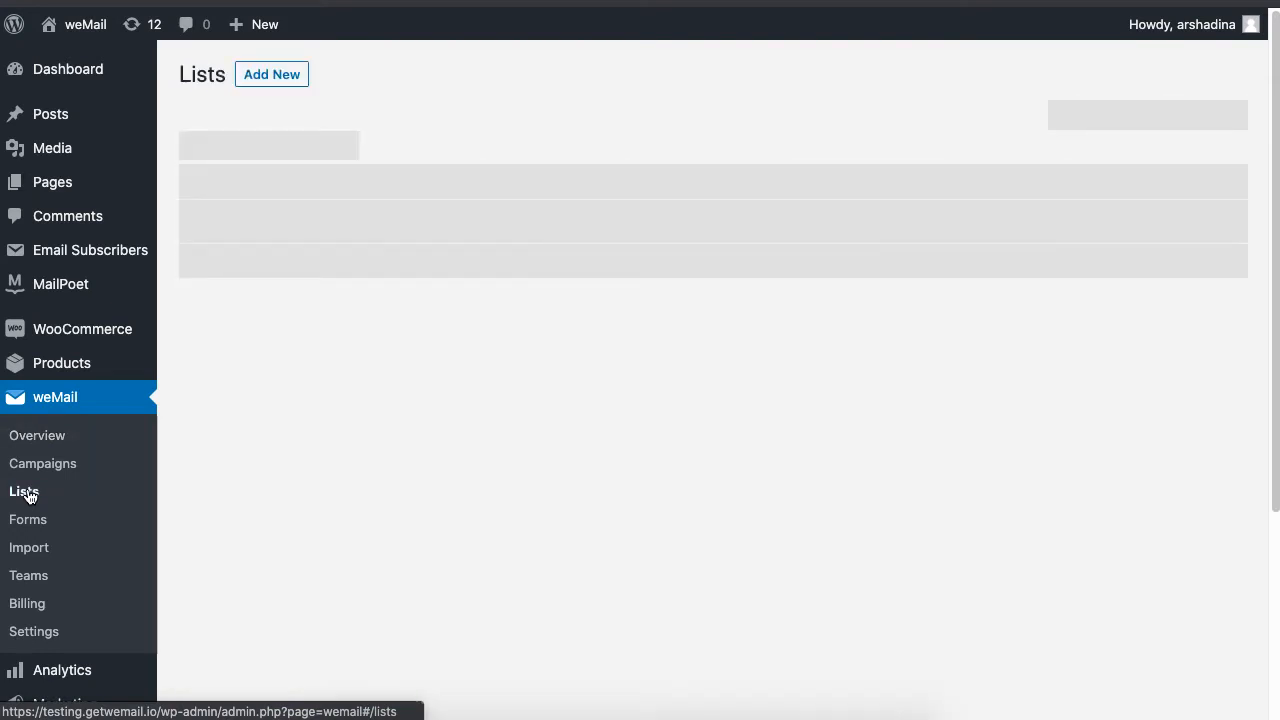
{"action": "left_click", "coordinate": [24, 492]}
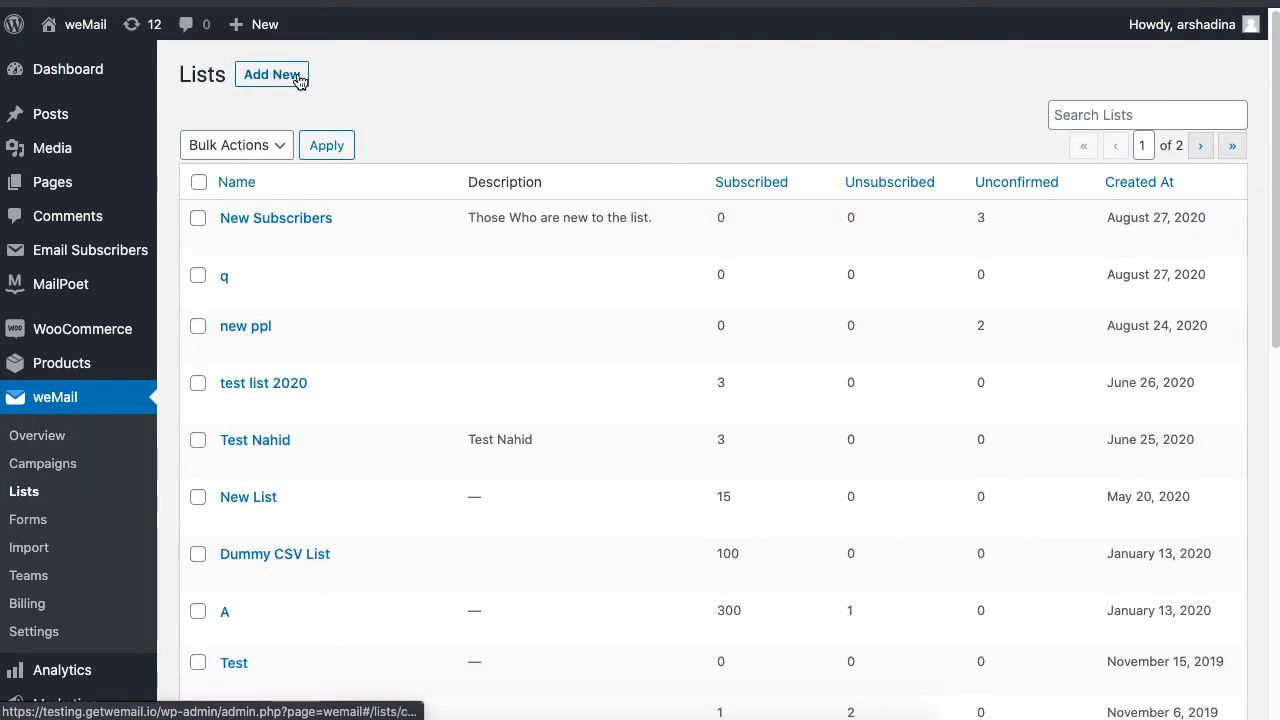
{"action": "left_click", "coordinate": [272, 74]}
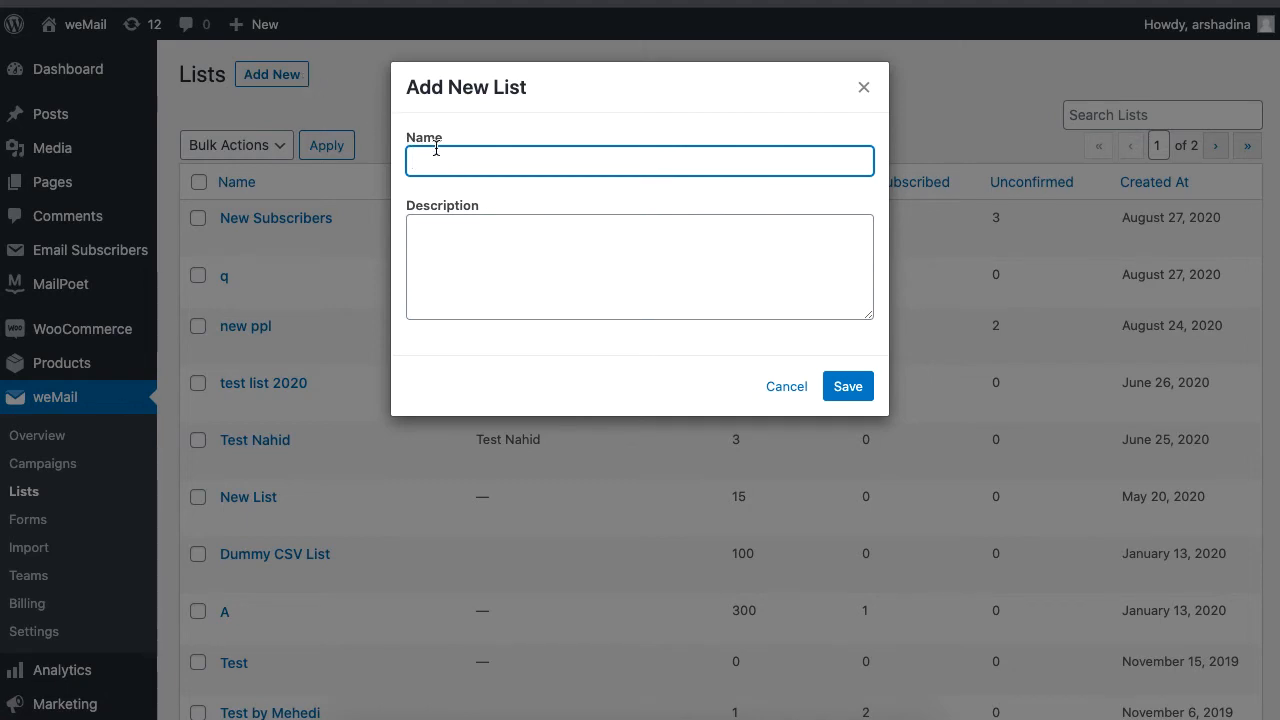
{"action": "type", "text": "new Subscriber list"}
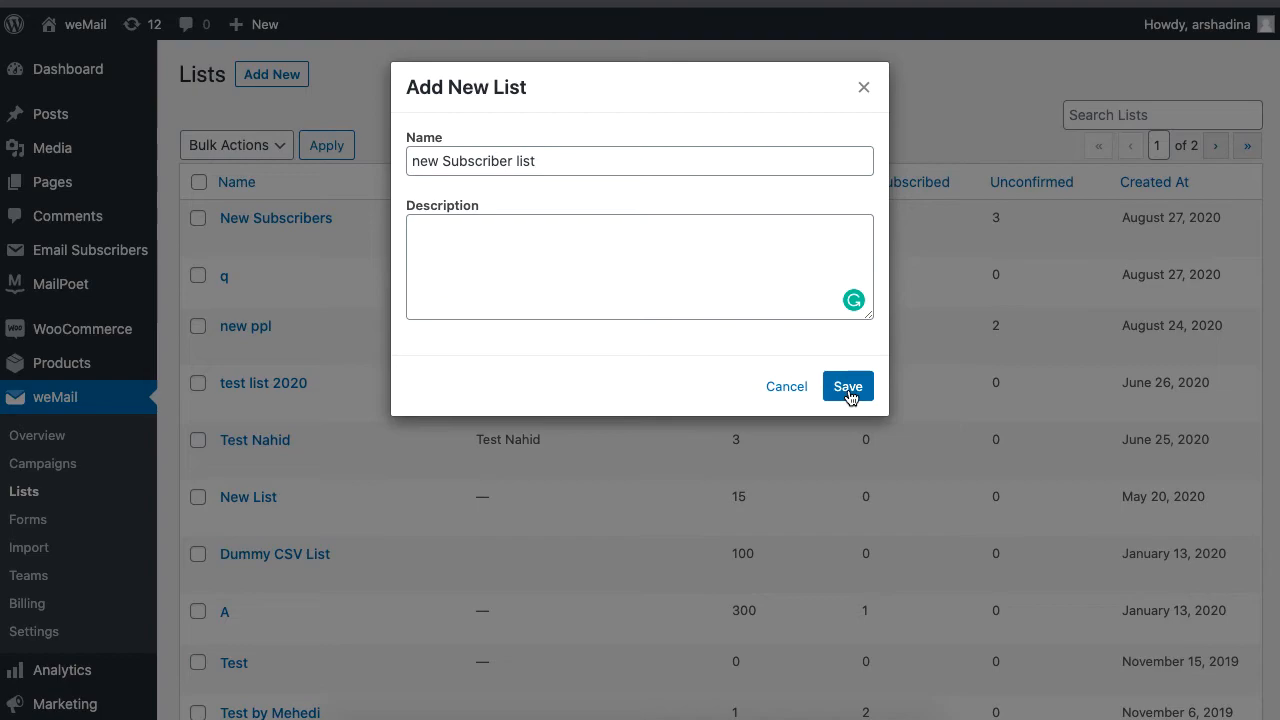
{"action": "left_click", "coordinate": [848, 386]}
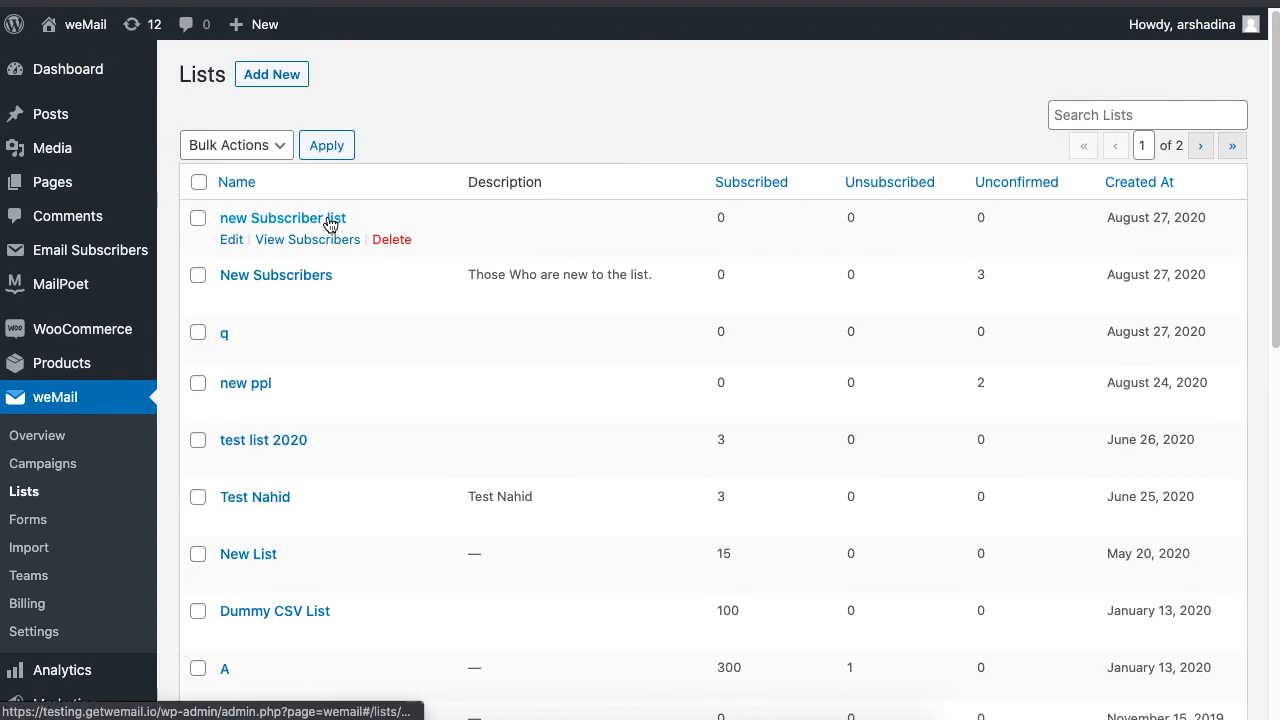
Add four existing subscribers to 'new Subscriber list' via Search Existing Subscribers
{"action": "left_click", "coordinate": [282, 216]}
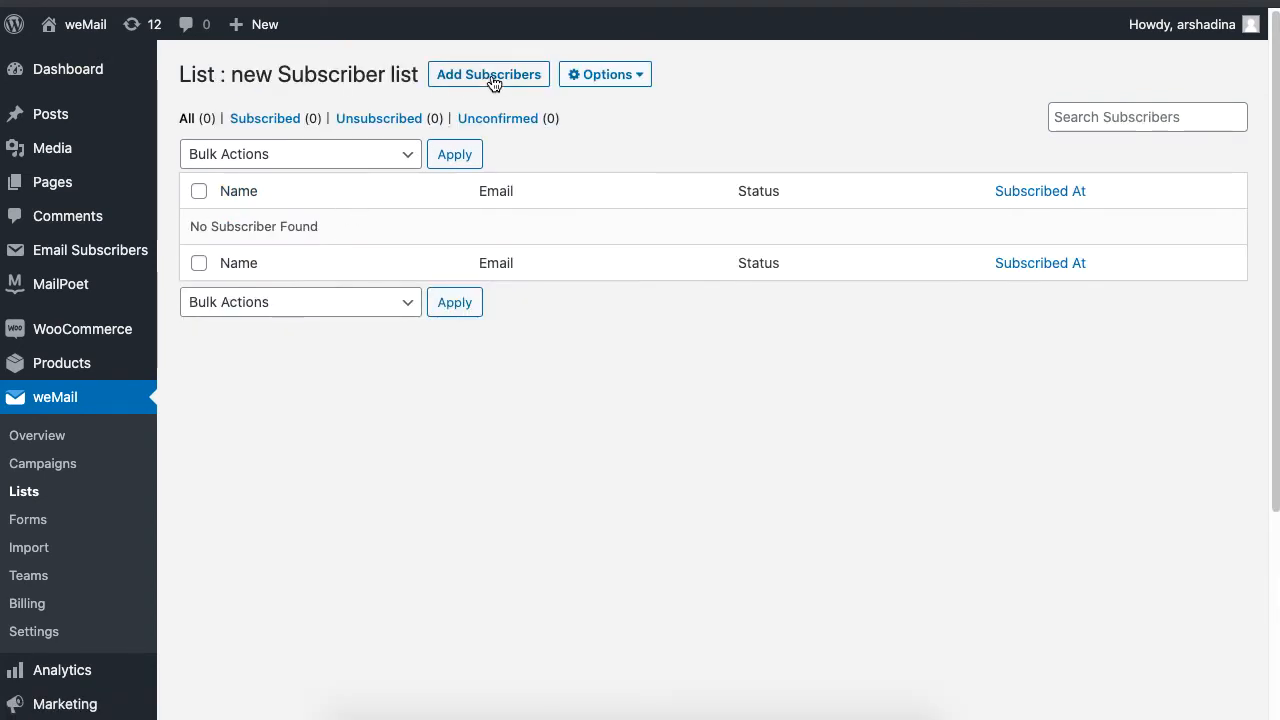
{"action": "left_click", "coordinate": [488, 74]}
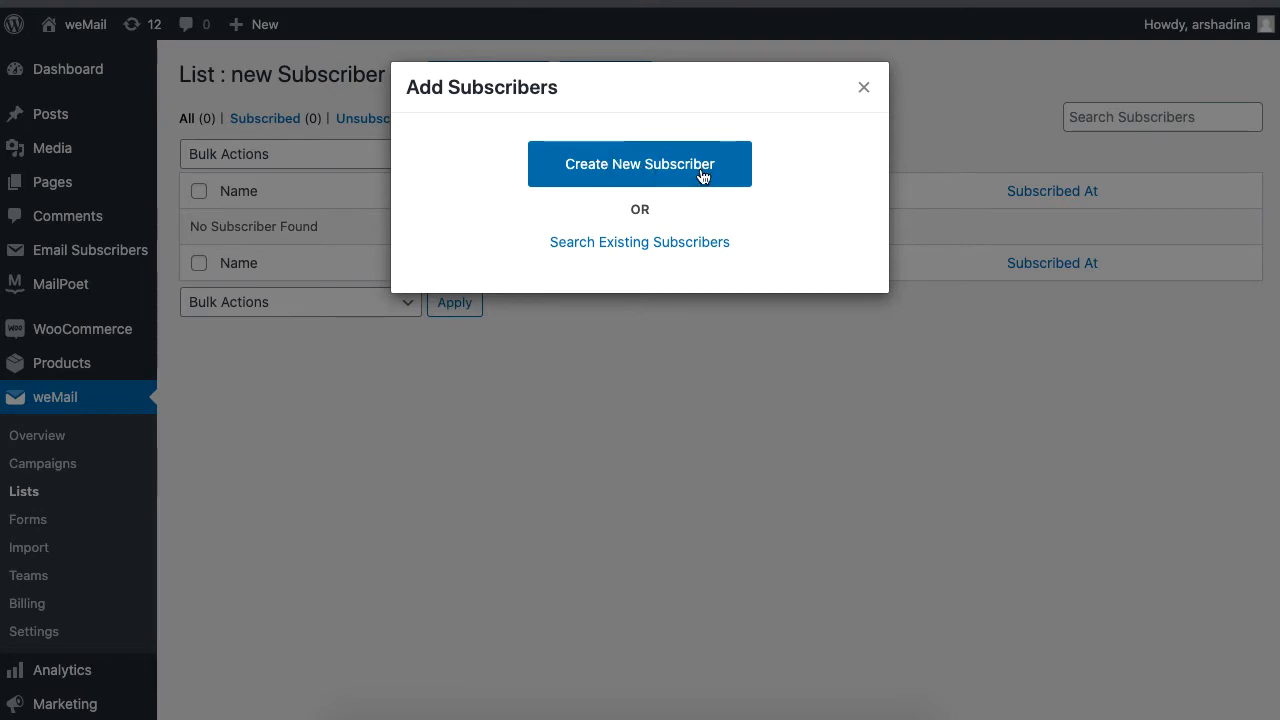
{"action": "left_click", "coordinate": [640, 164]}
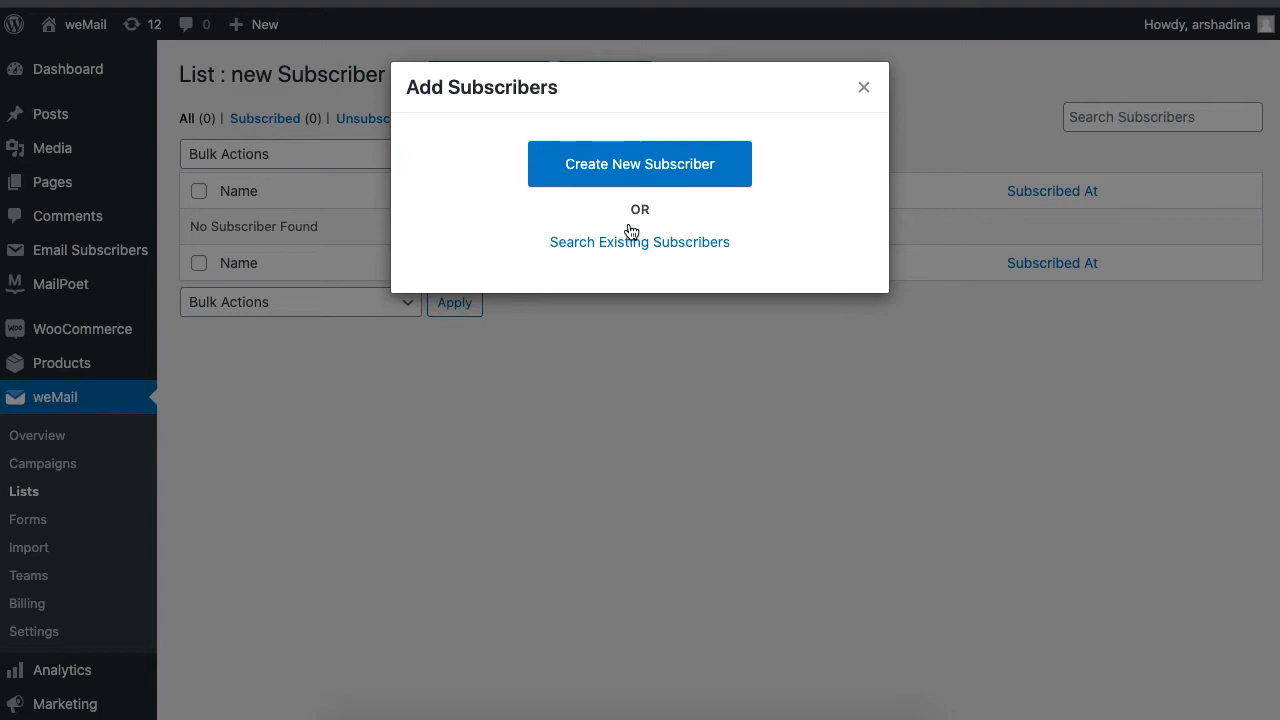
{"action": "mouse_move", "coordinate": [620, 250]}
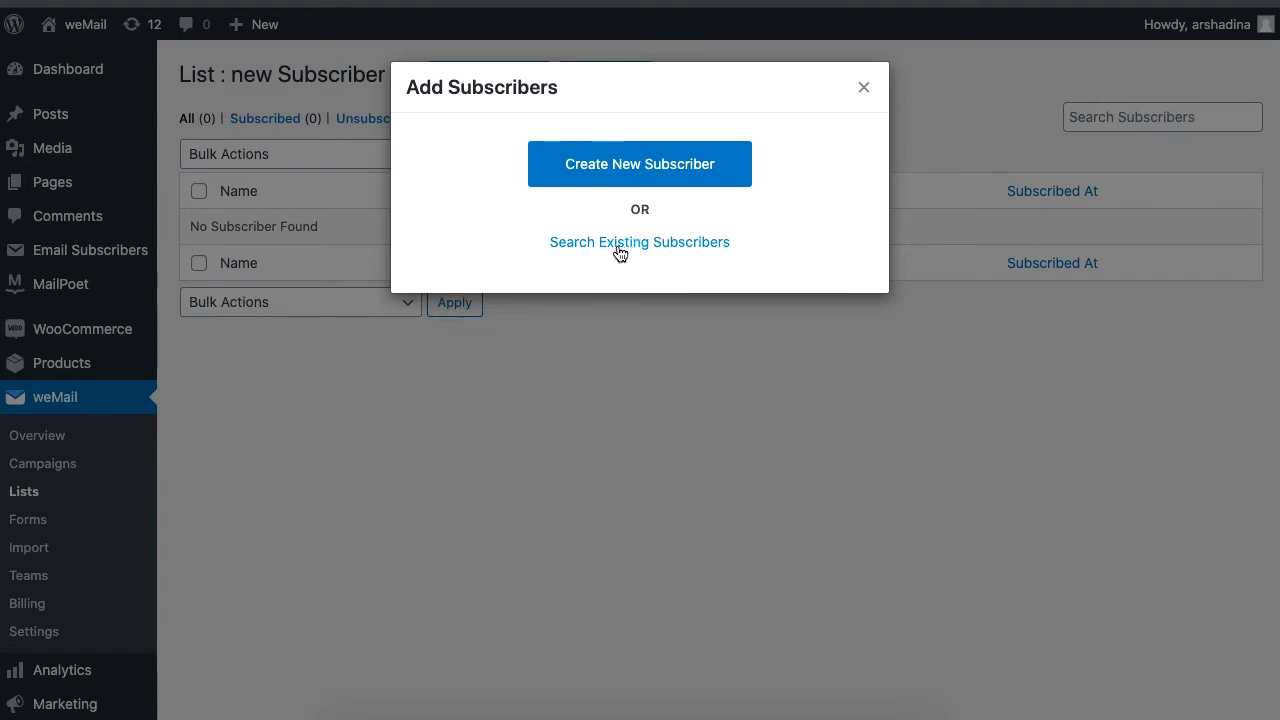
{"action": "mouse_move", "coordinate": [588, 250]}
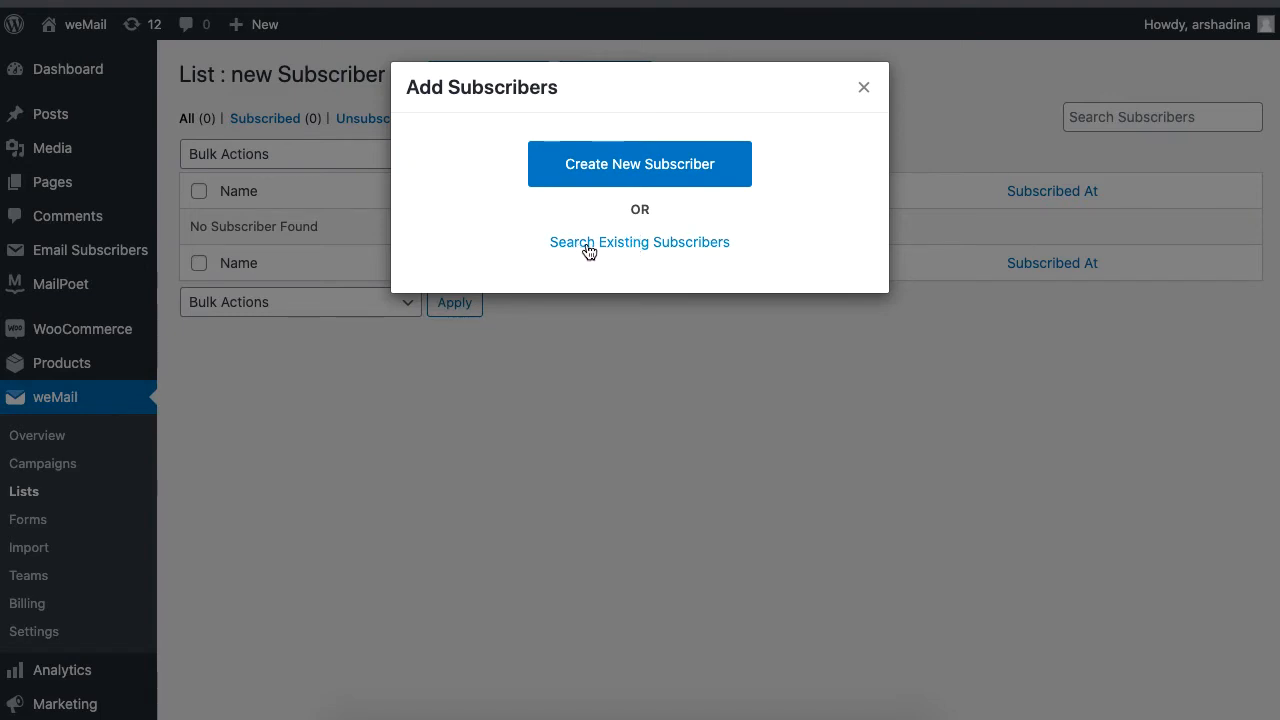
{"action": "left_click", "coordinate": [640, 240]}
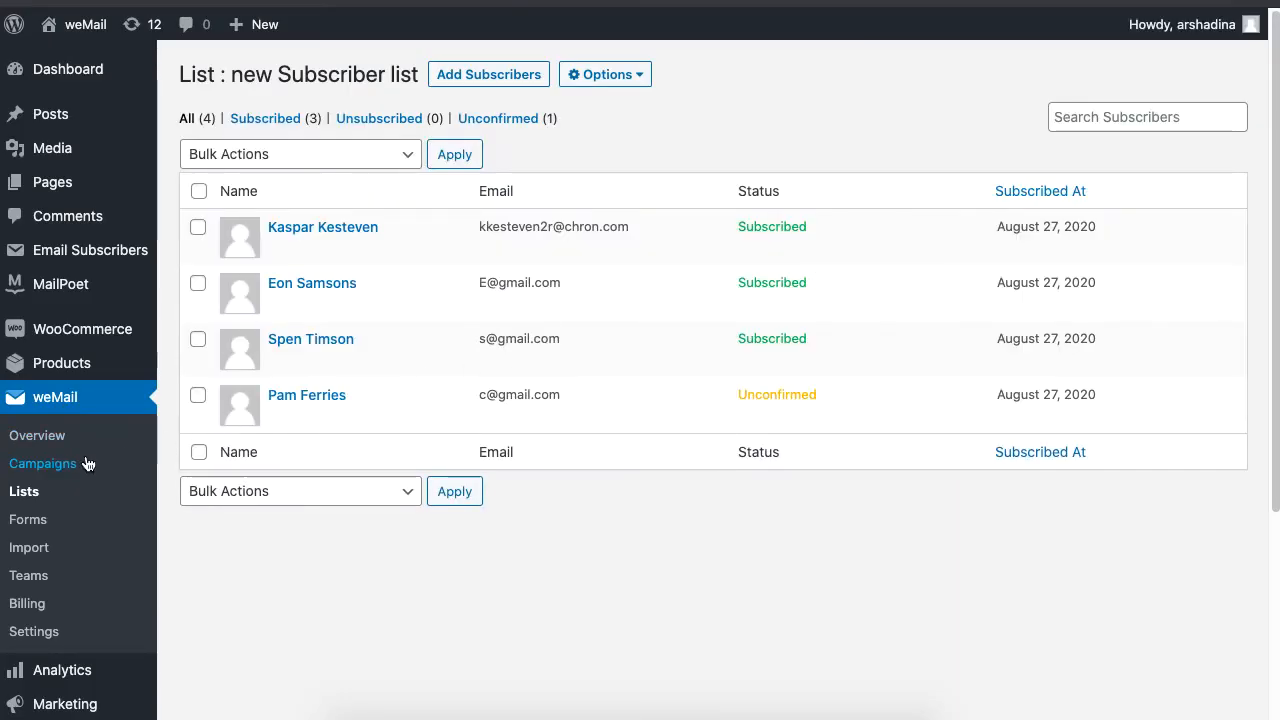
Create a new campaign named 'Campaign For New Users' with type Standard
{"action": "left_click", "coordinate": [44, 464]}
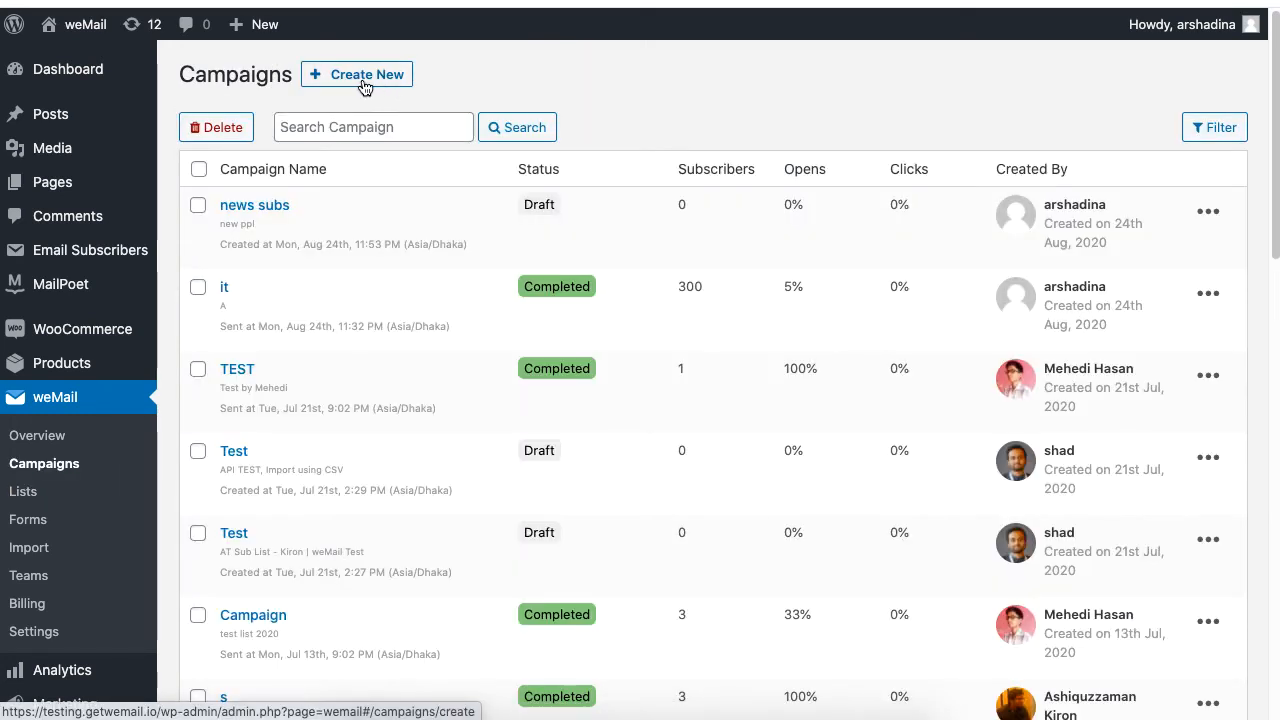
{"action": "left_click", "coordinate": [356, 74]}
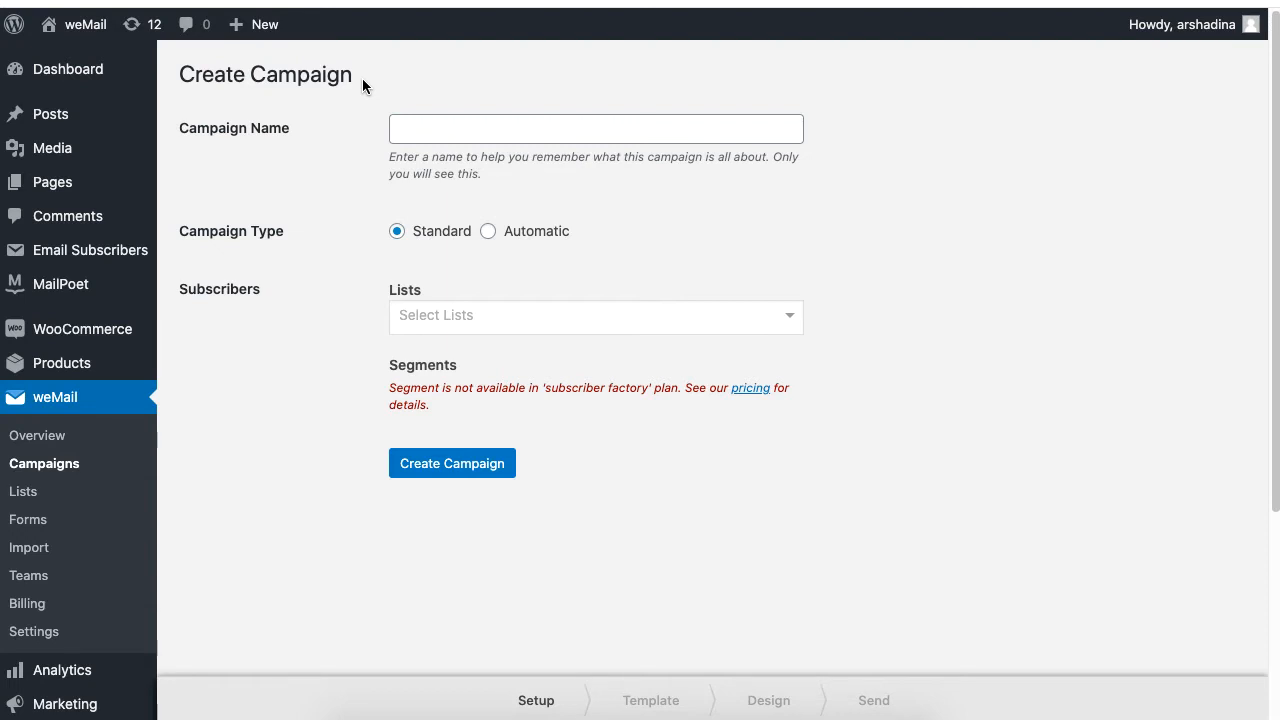
{"action": "type", "text": "Campaign For Ne"}
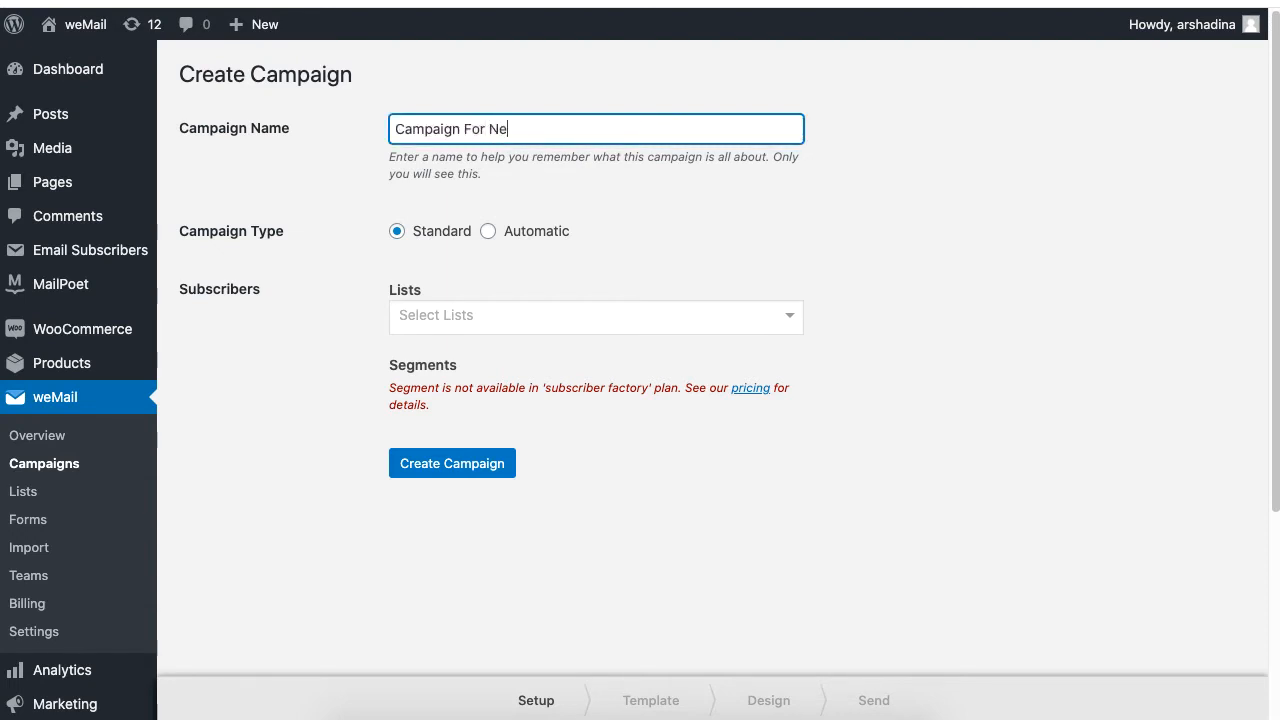
{"action": "type", "text": "w"}
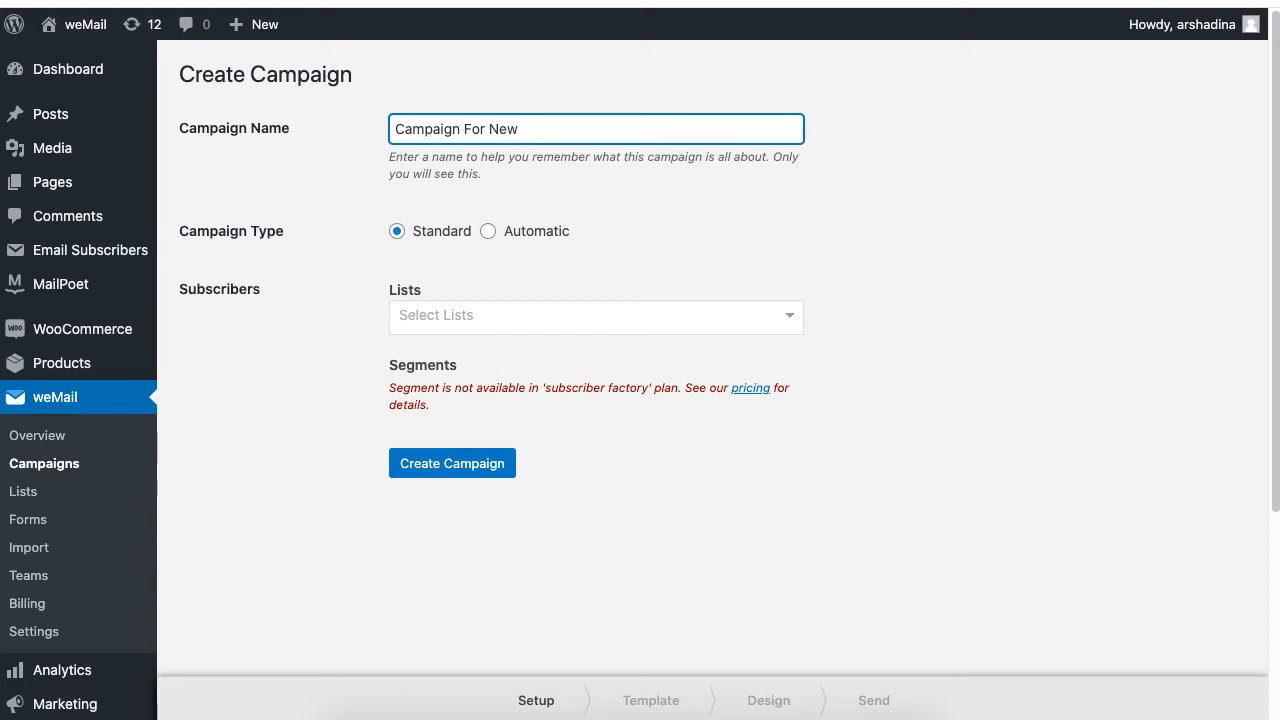
{"action": "type", "text": "Users"}
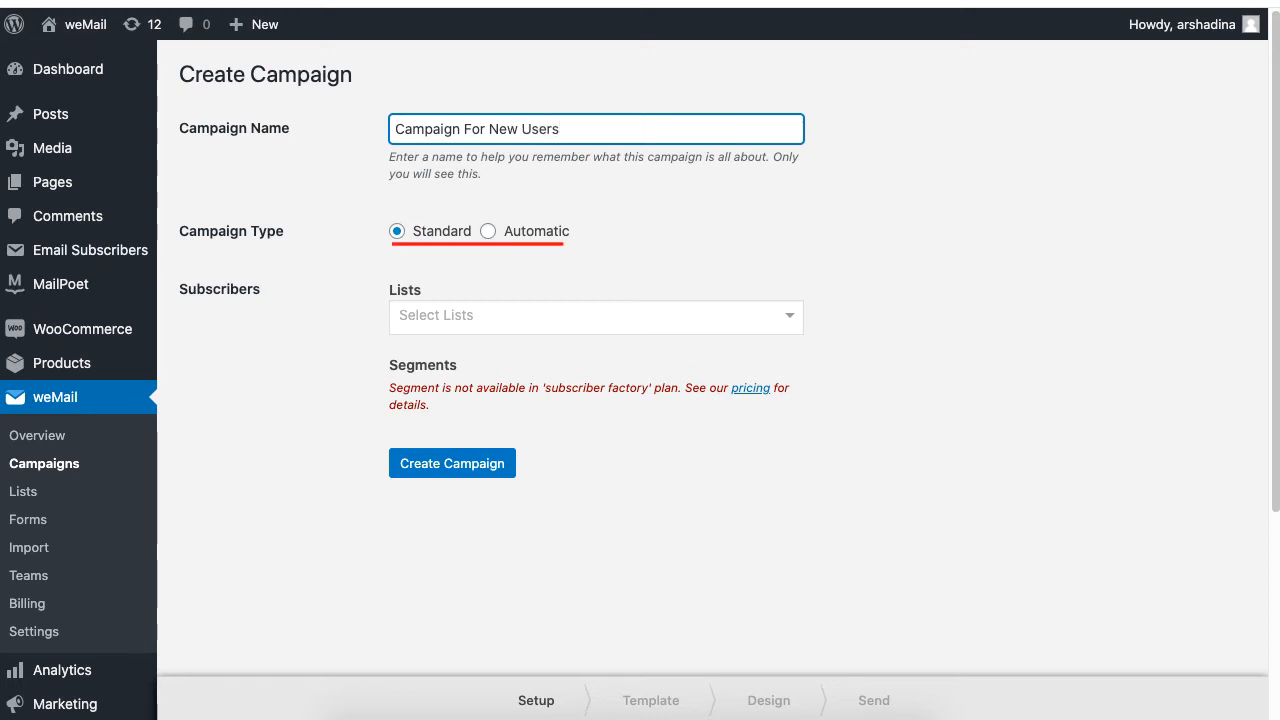
{"action": "left_click", "coordinate": [488, 232]}
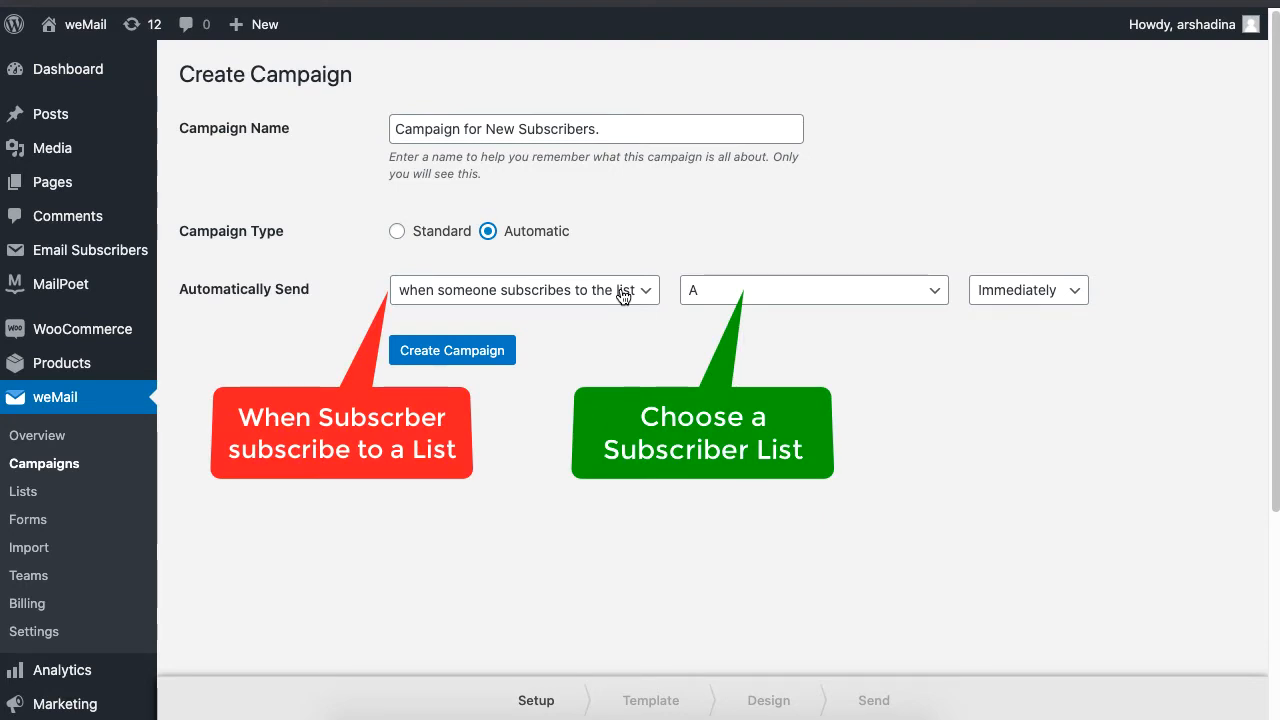
Set the automatic trigger to 'when a subscriber added to the segment' with the Yahoo Users segment
{"action": "left_click", "coordinate": [518, 290]}
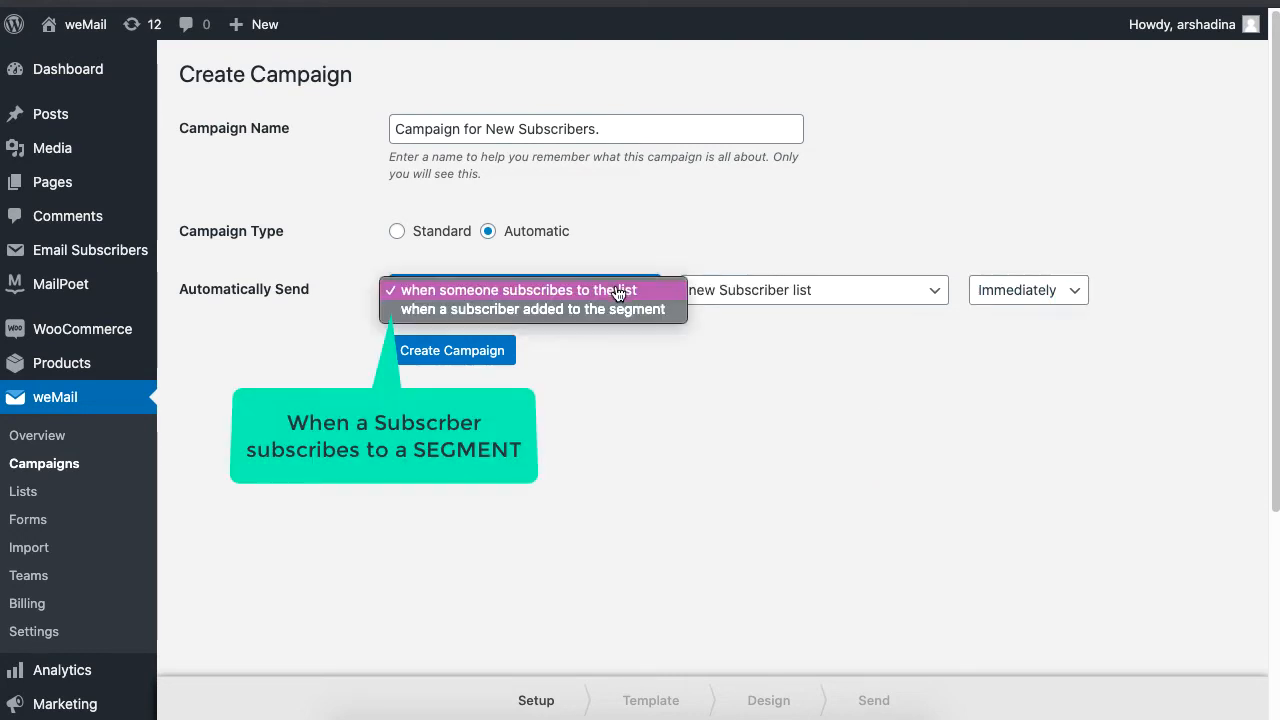
{"action": "left_click", "coordinate": [532, 308]}
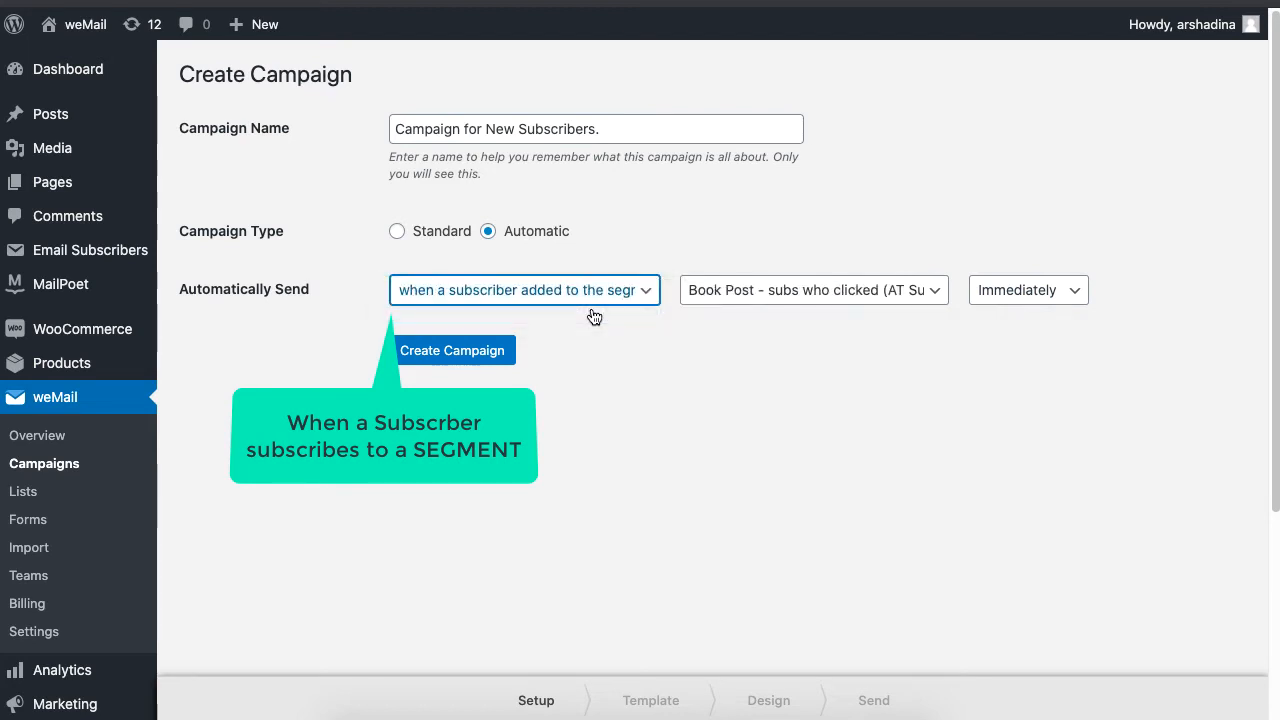
{"action": "left_click", "coordinate": [812, 290]}
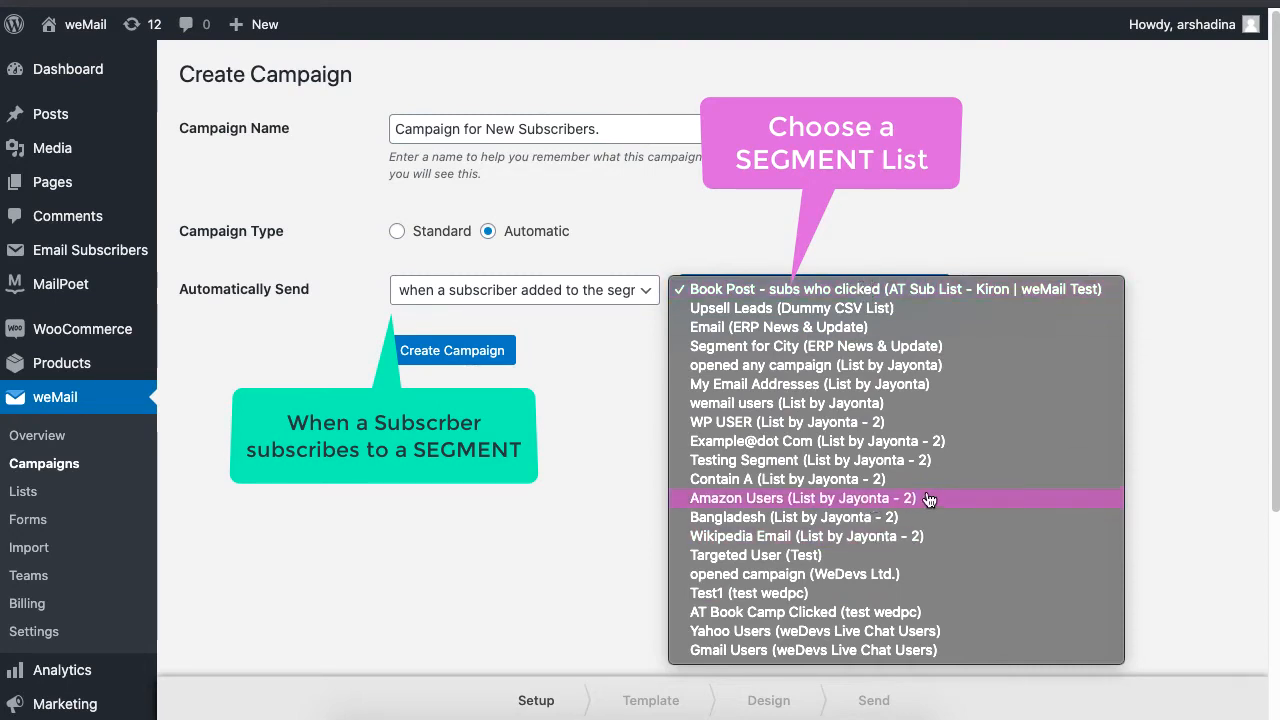
{"action": "left_click", "coordinate": [814, 630]}
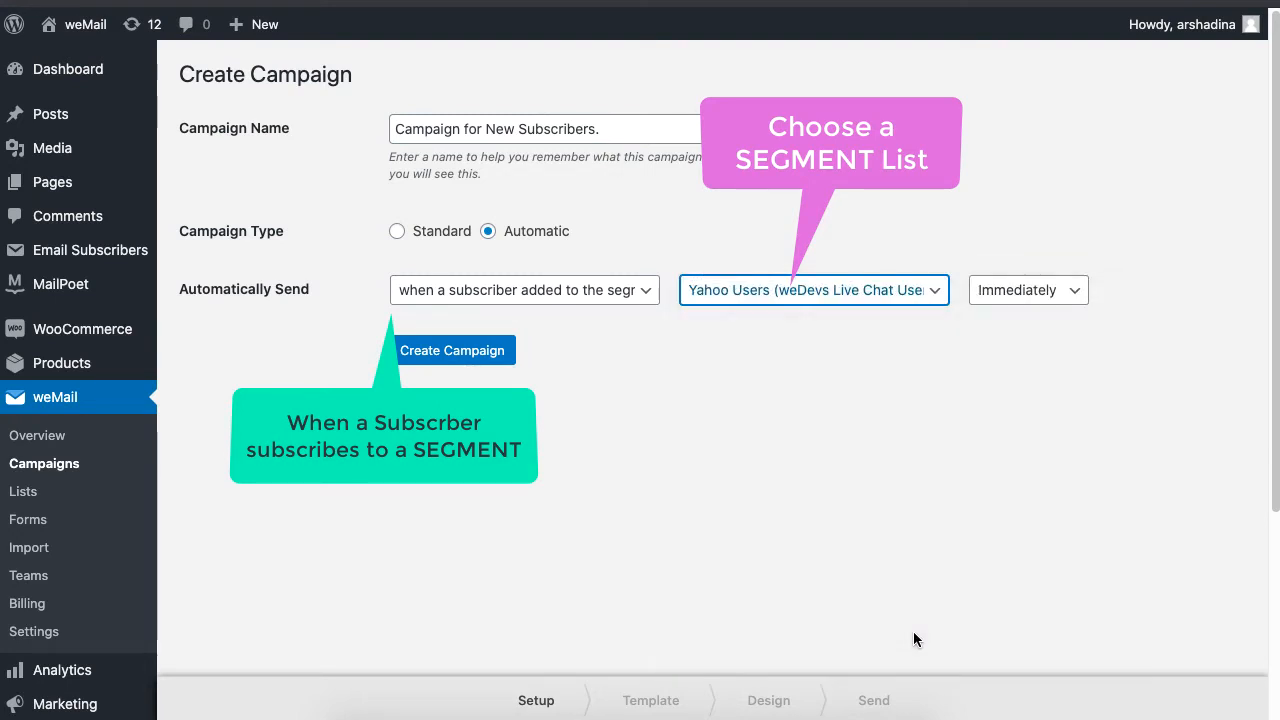
Change the sending delay from immediately to day(s) after
{"action": "left_click", "coordinate": [1028, 290]}
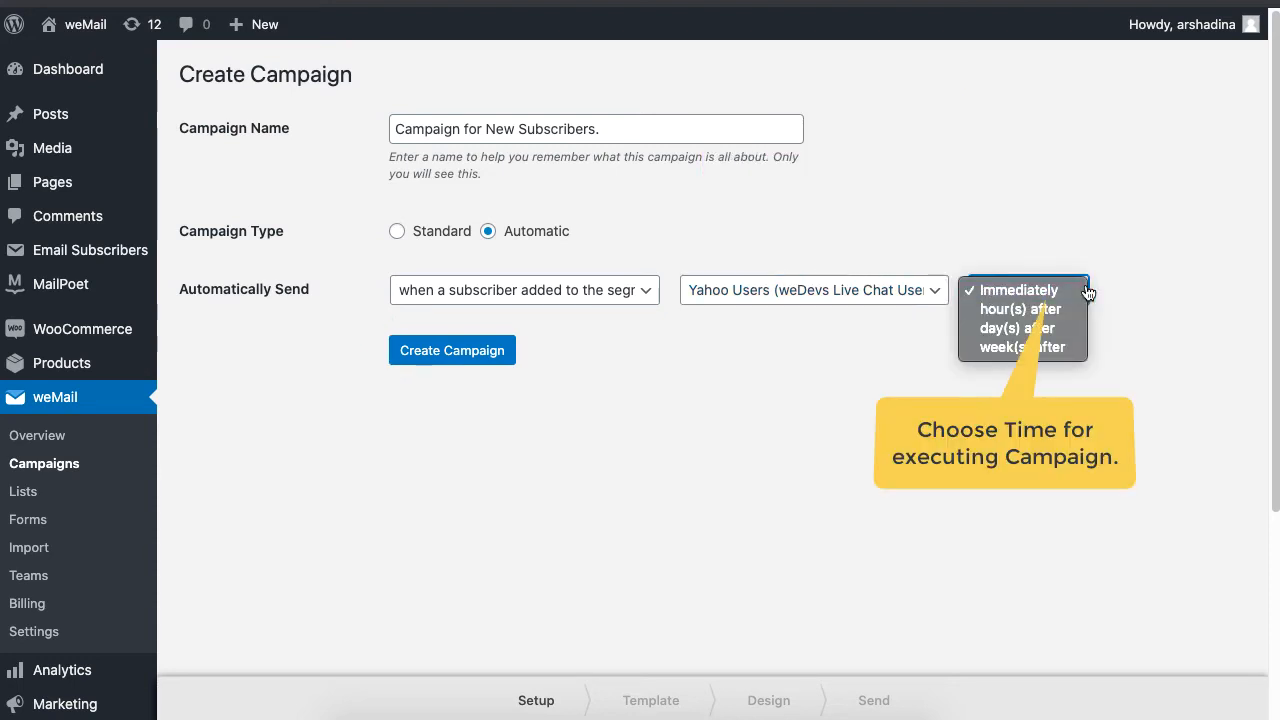
{"action": "left_click", "coordinate": [1020, 328]}
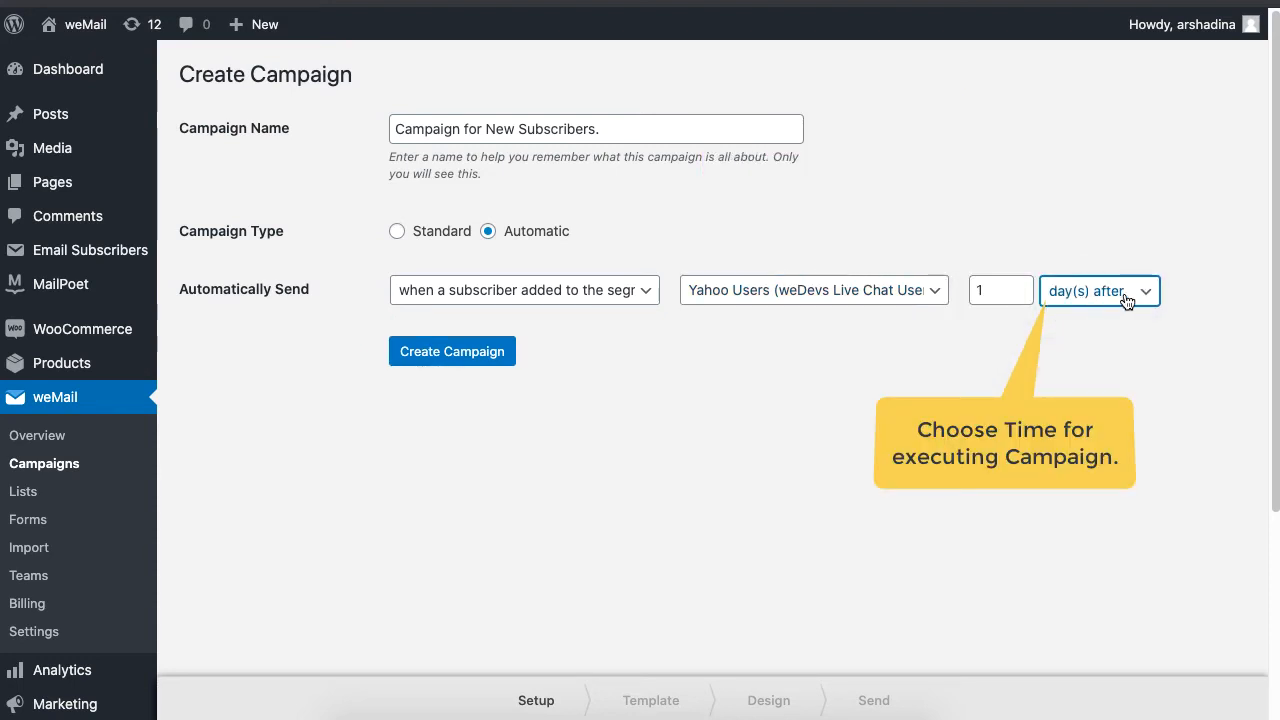
{"action": "left_click", "coordinate": [1098, 290]}
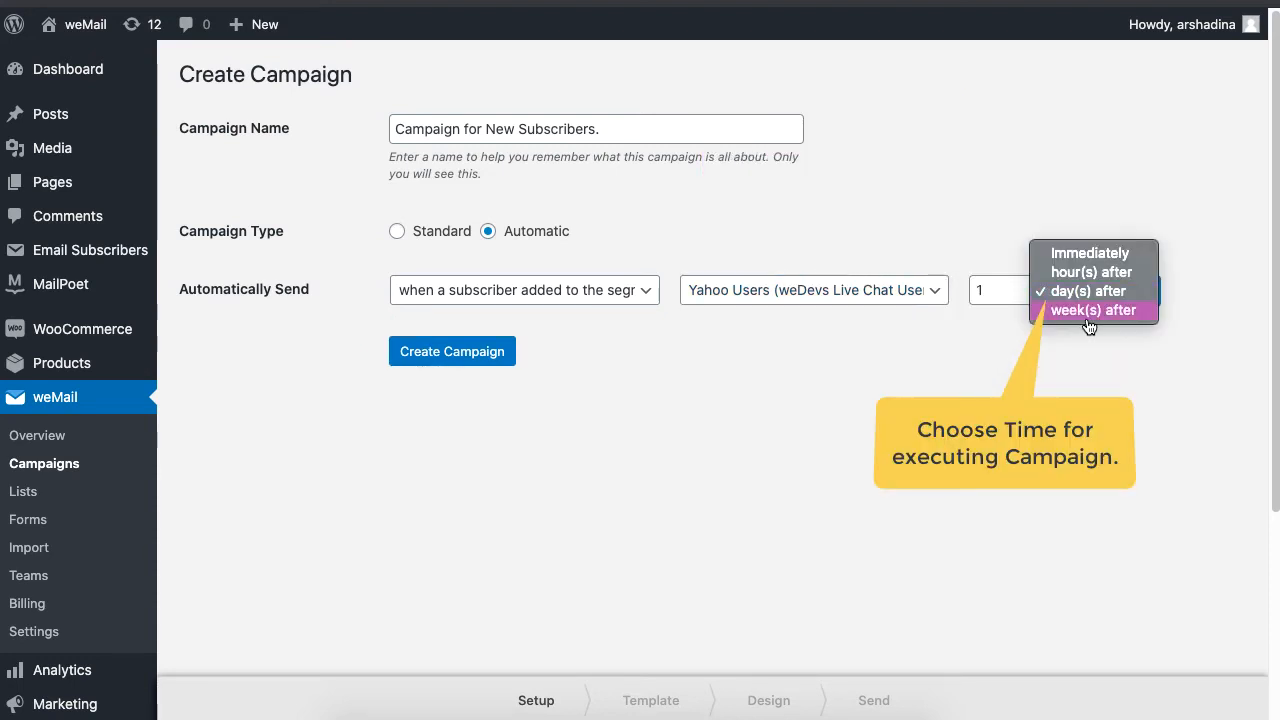
{"action": "left_click", "coordinate": [396, 232]}
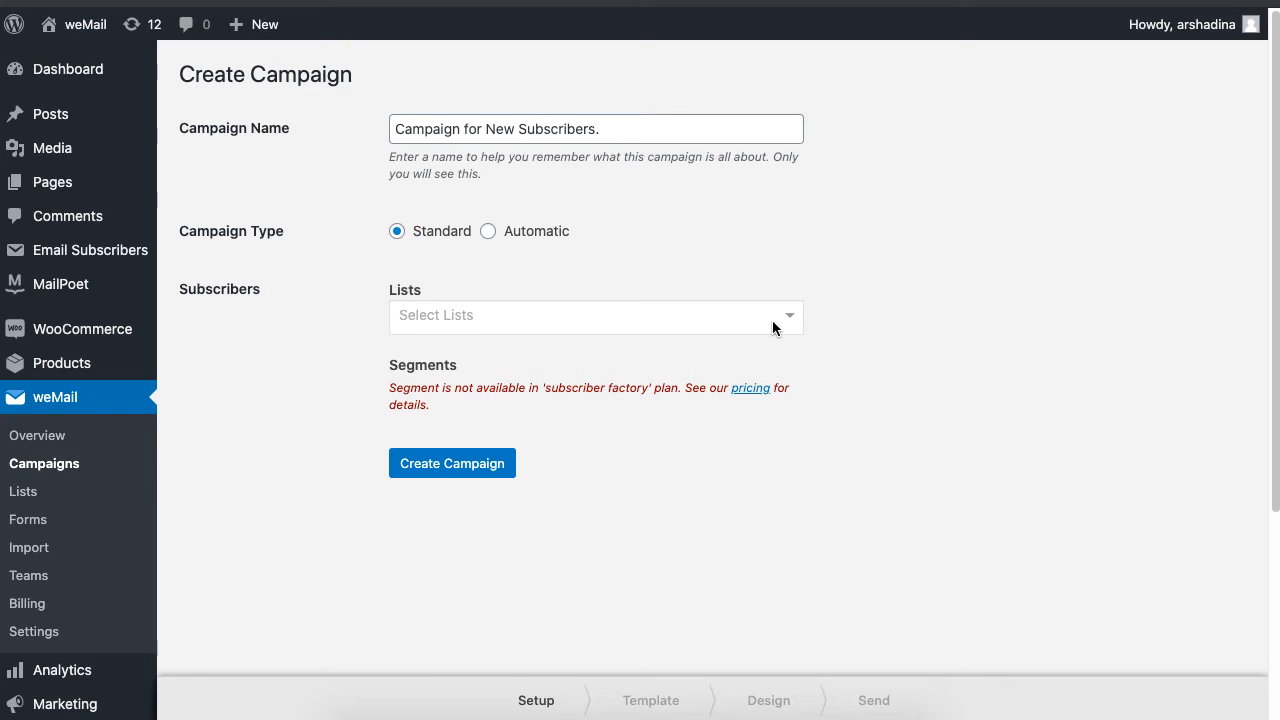
Address the campaign to 'new Subscriber list' and create it
{"action": "left_click", "coordinate": [596, 316]}
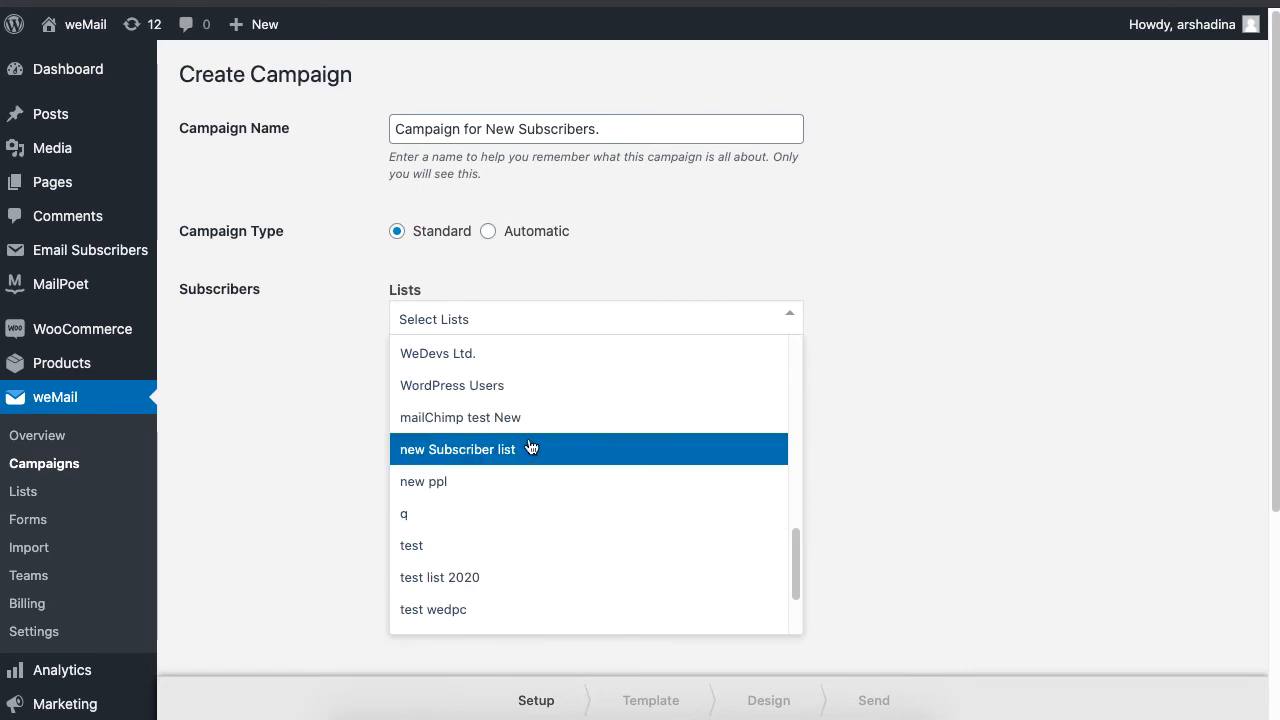
{"action": "left_click", "coordinate": [456, 448]}
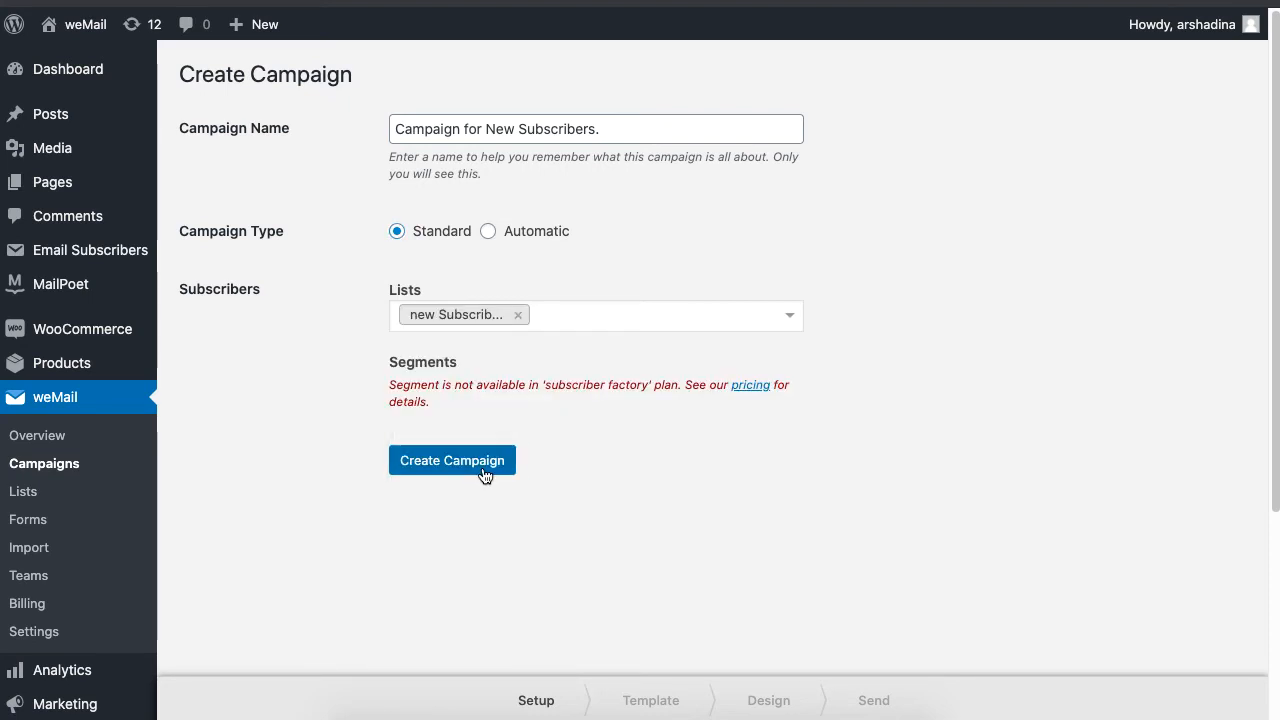
{"action": "left_click", "coordinate": [452, 460]}
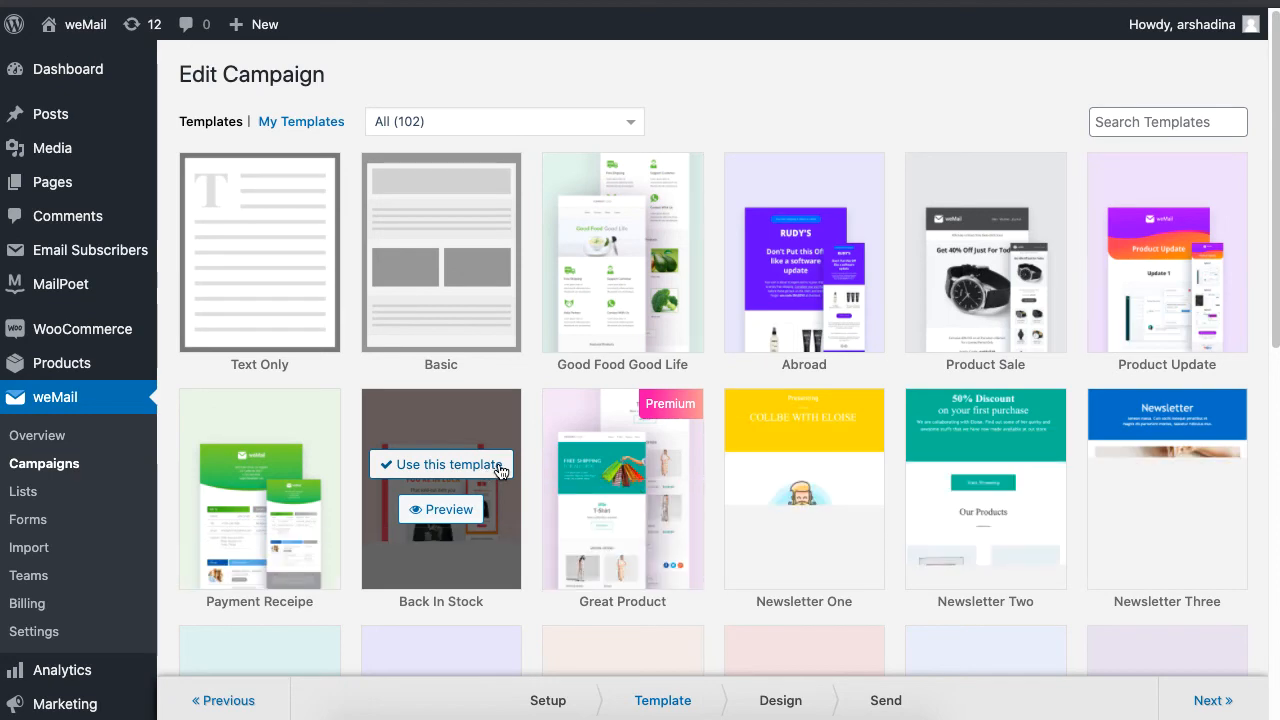
Apply the ready-made RUDY'S template, leave the section settings and continue to sending
{"action": "left_click", "coordinate": [440, 464]}
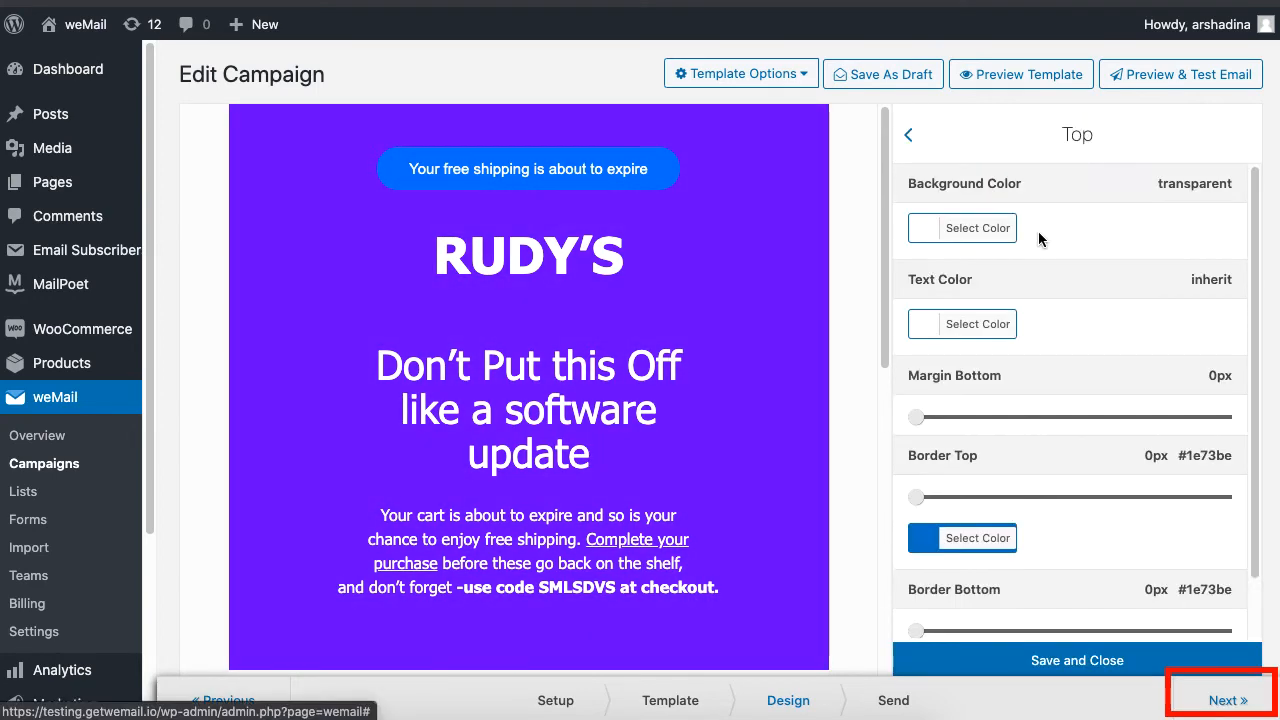
{"action": "left_click", "coordinate": [908, 134]}
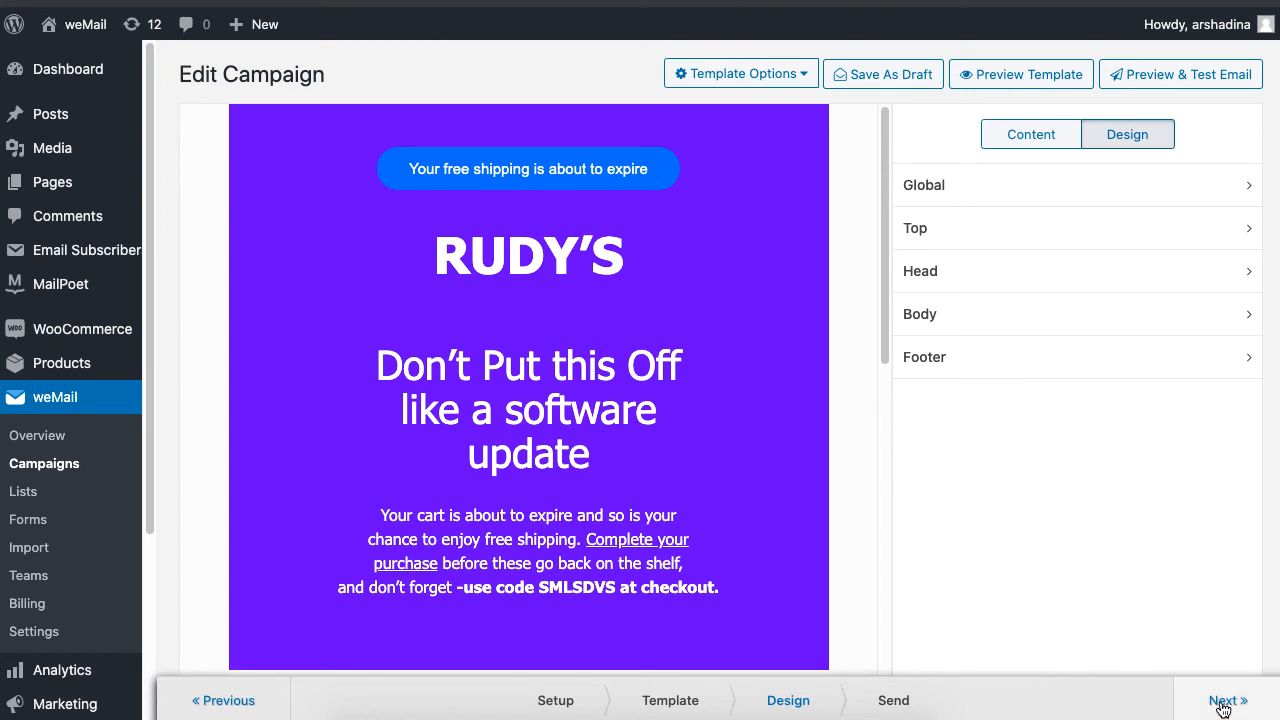
{"action": "left_click", "coordinate": [1228, 700]}
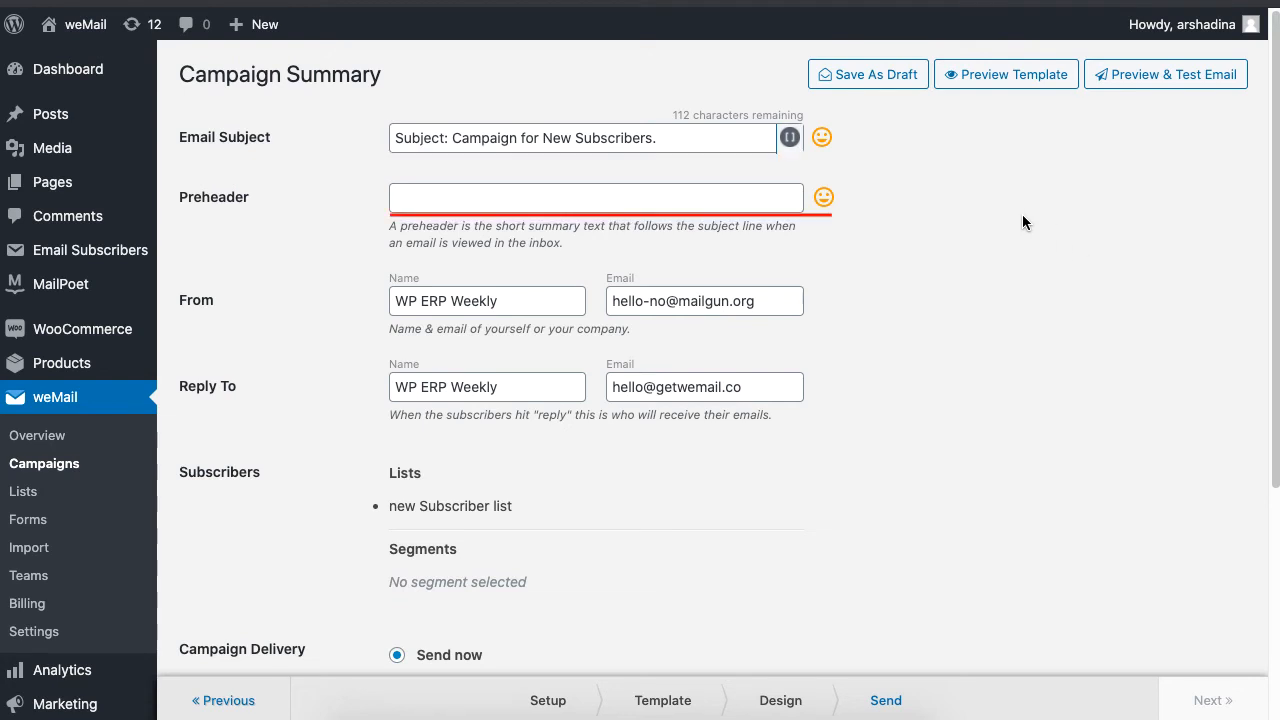
{"action": "left_click", "coordinate": [596, 198]}
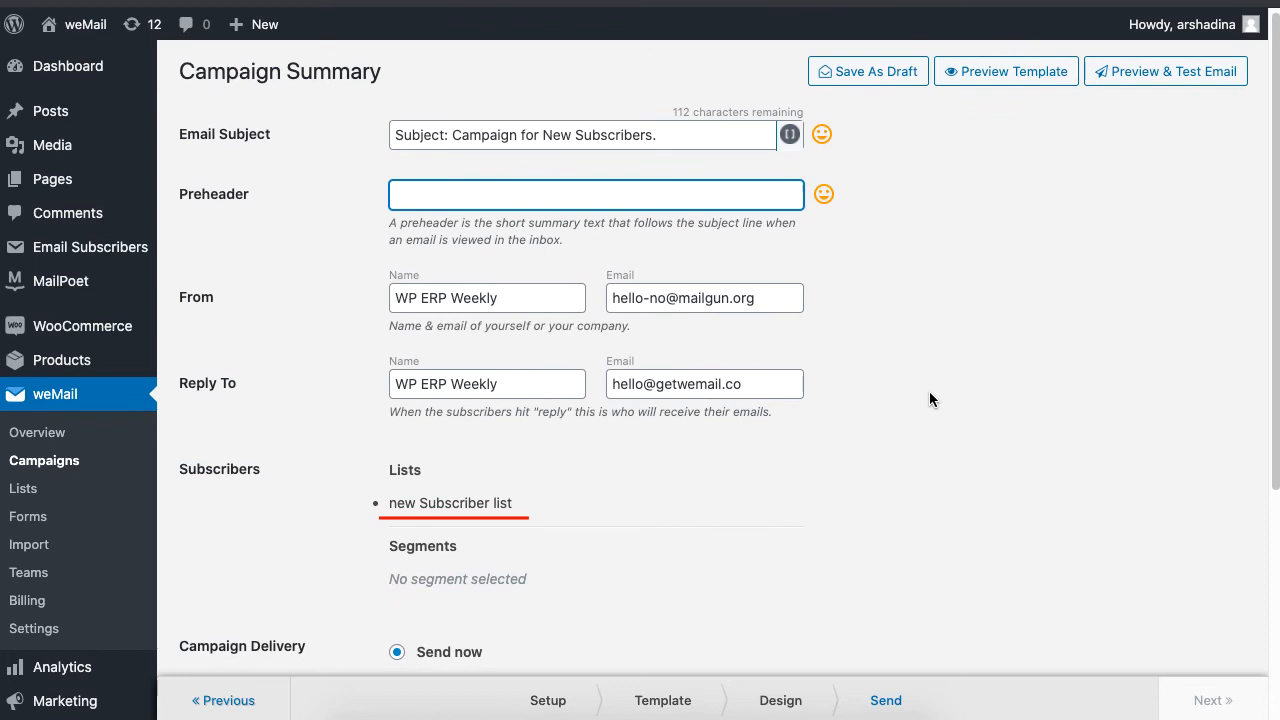
{"action": "scroll", "scroll_direction": "down", "scroll_amount": 3}
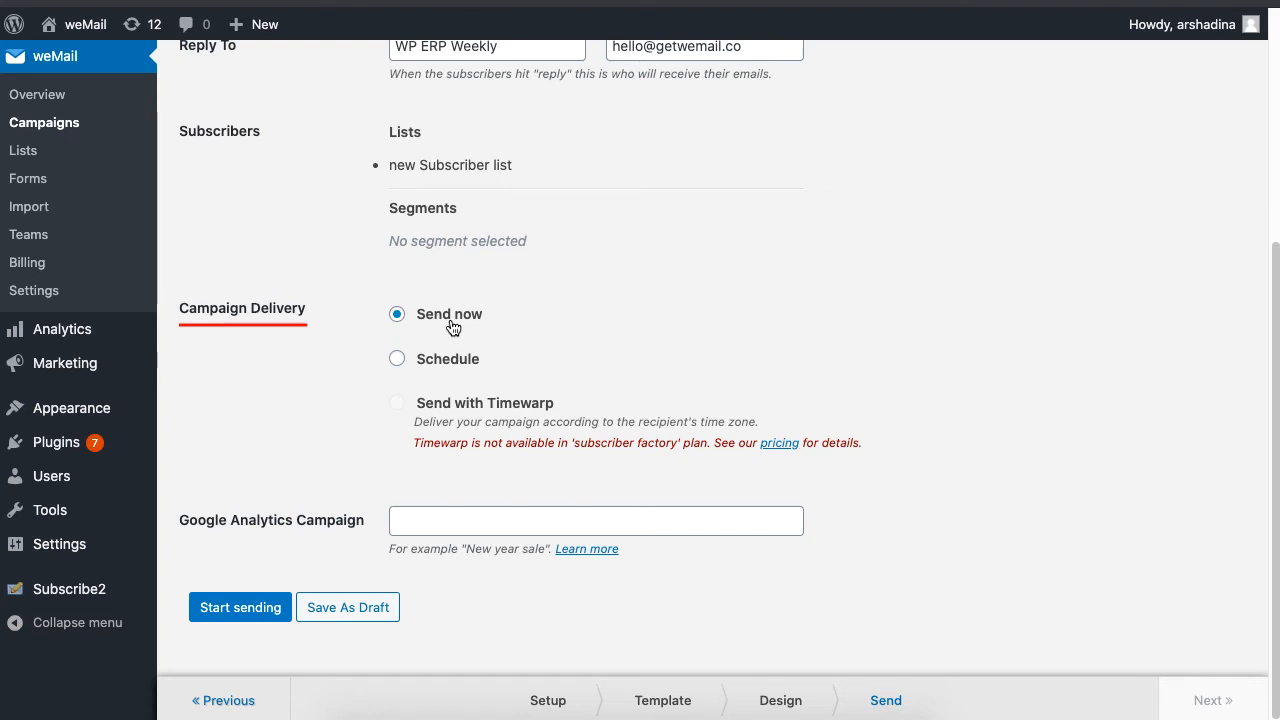
Check the Schedule option, then choose Send now and start sending the campaign
{"action": "left_click", "coordinate": [396, 358]}
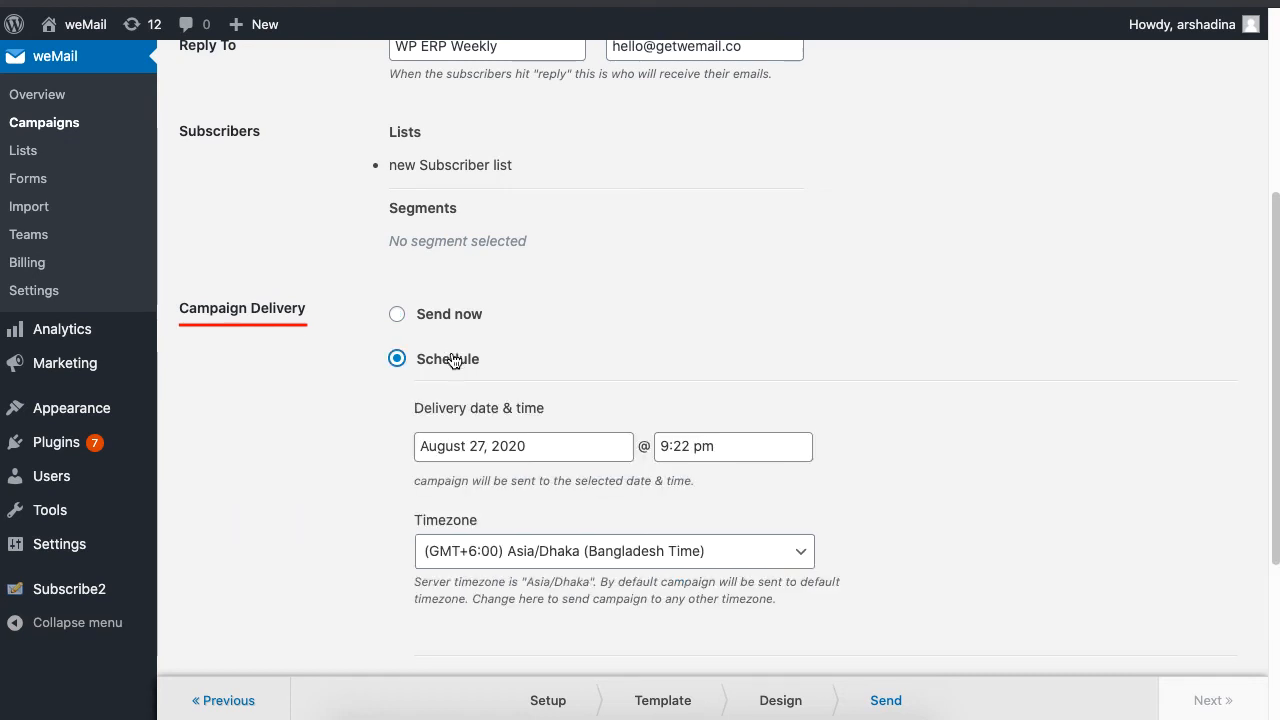
{"action": "scroll", "scroll_direction": "down", "scroll_amount": 3}
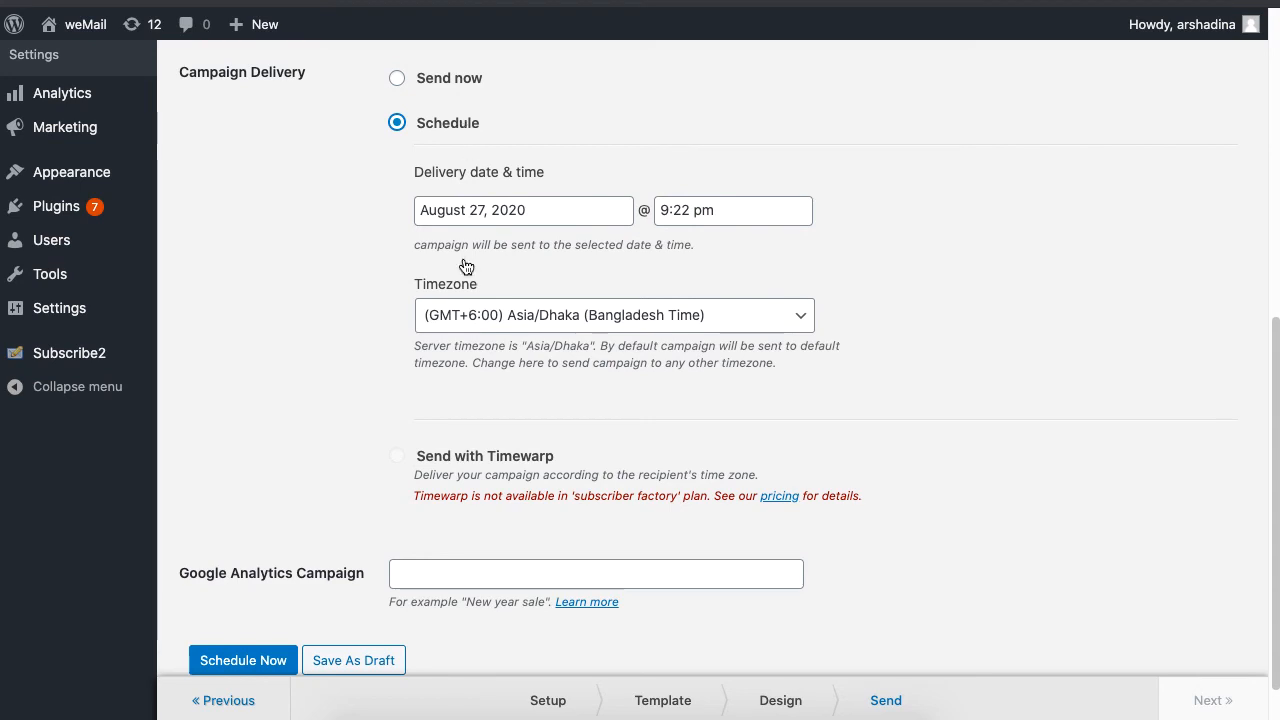
{"action": "mouse_move", "coordinate": [502, 464]}
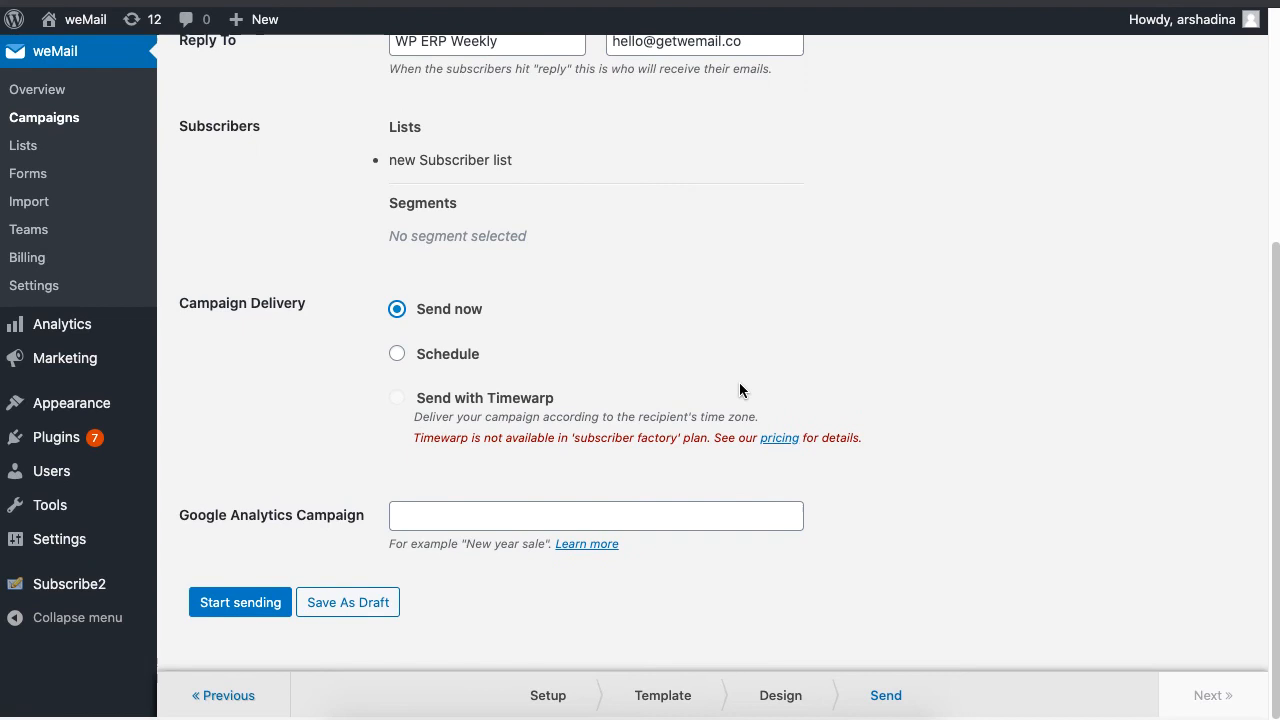
{"action": "left_click", "coordinate": [240, 602]}
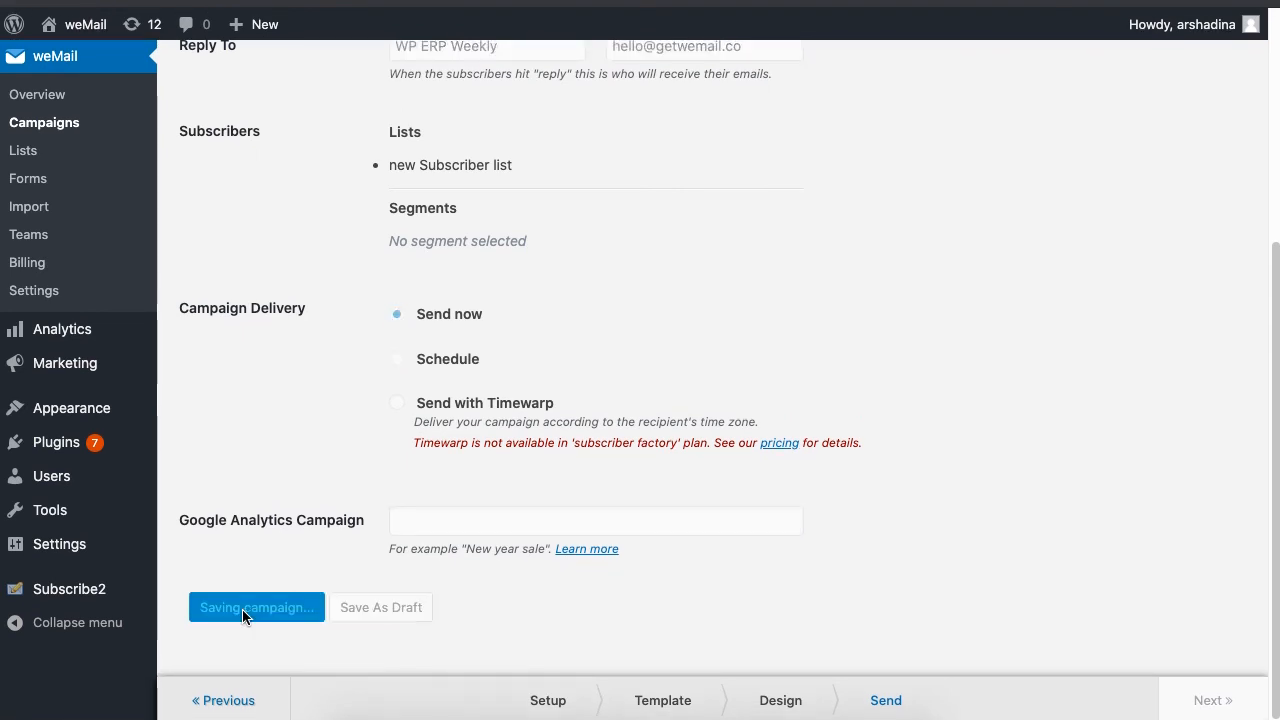
{"action": "left_click", "coordinate": [256, 608]}
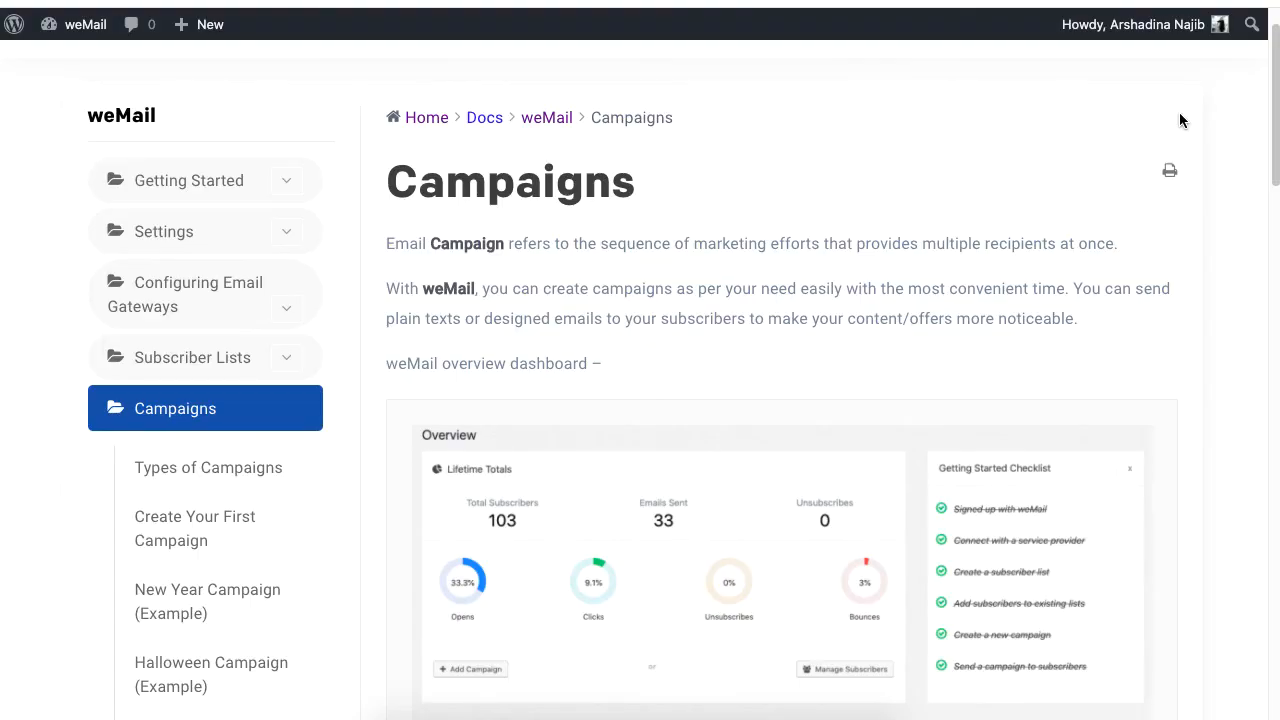
Scroll the Campaigns docs page down to the example campaign articles
{"action": "scroll", "scroll_direction": "down", "scroll_amount": 3}
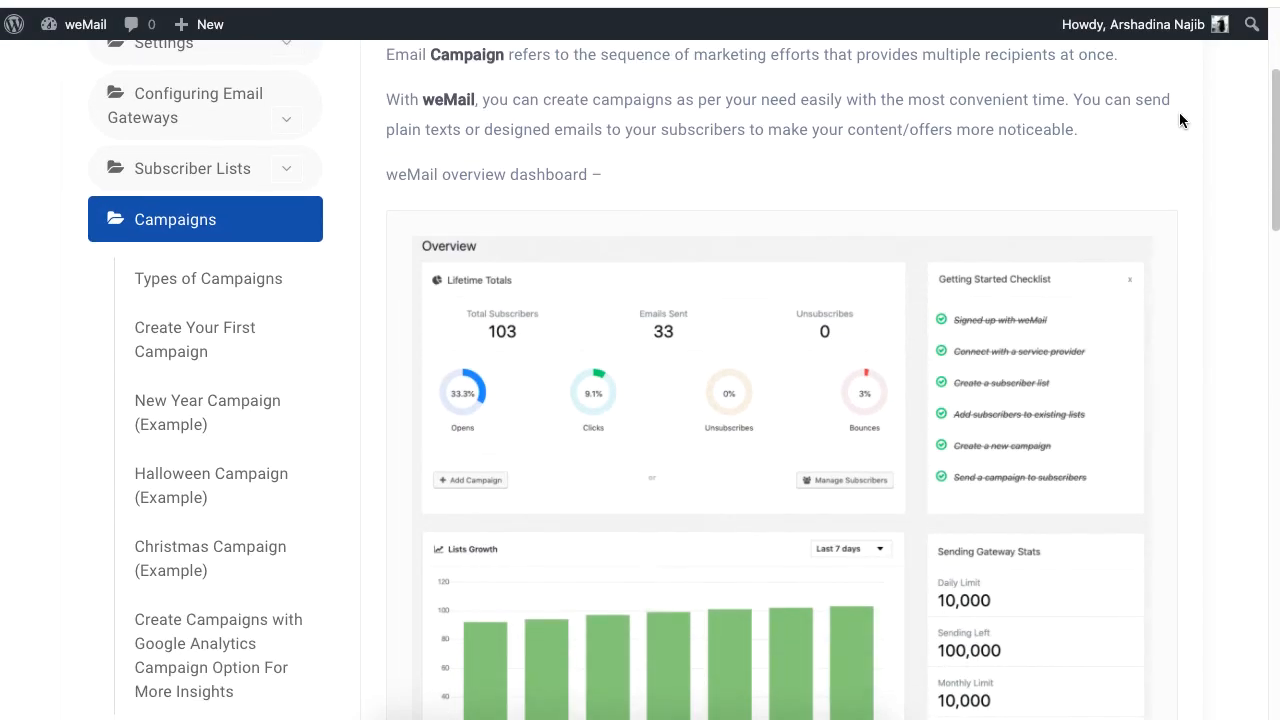
{"action": "scroll", "scroll_direction": "down", "scroll_amount": 3}
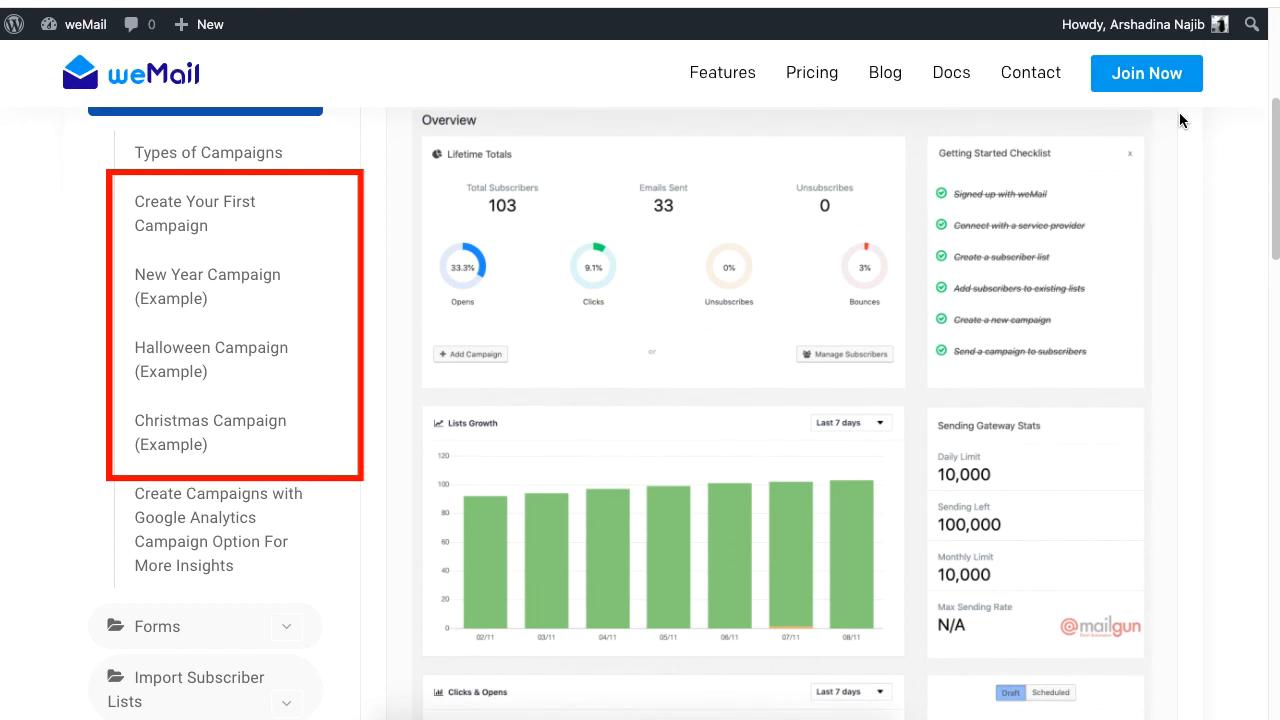